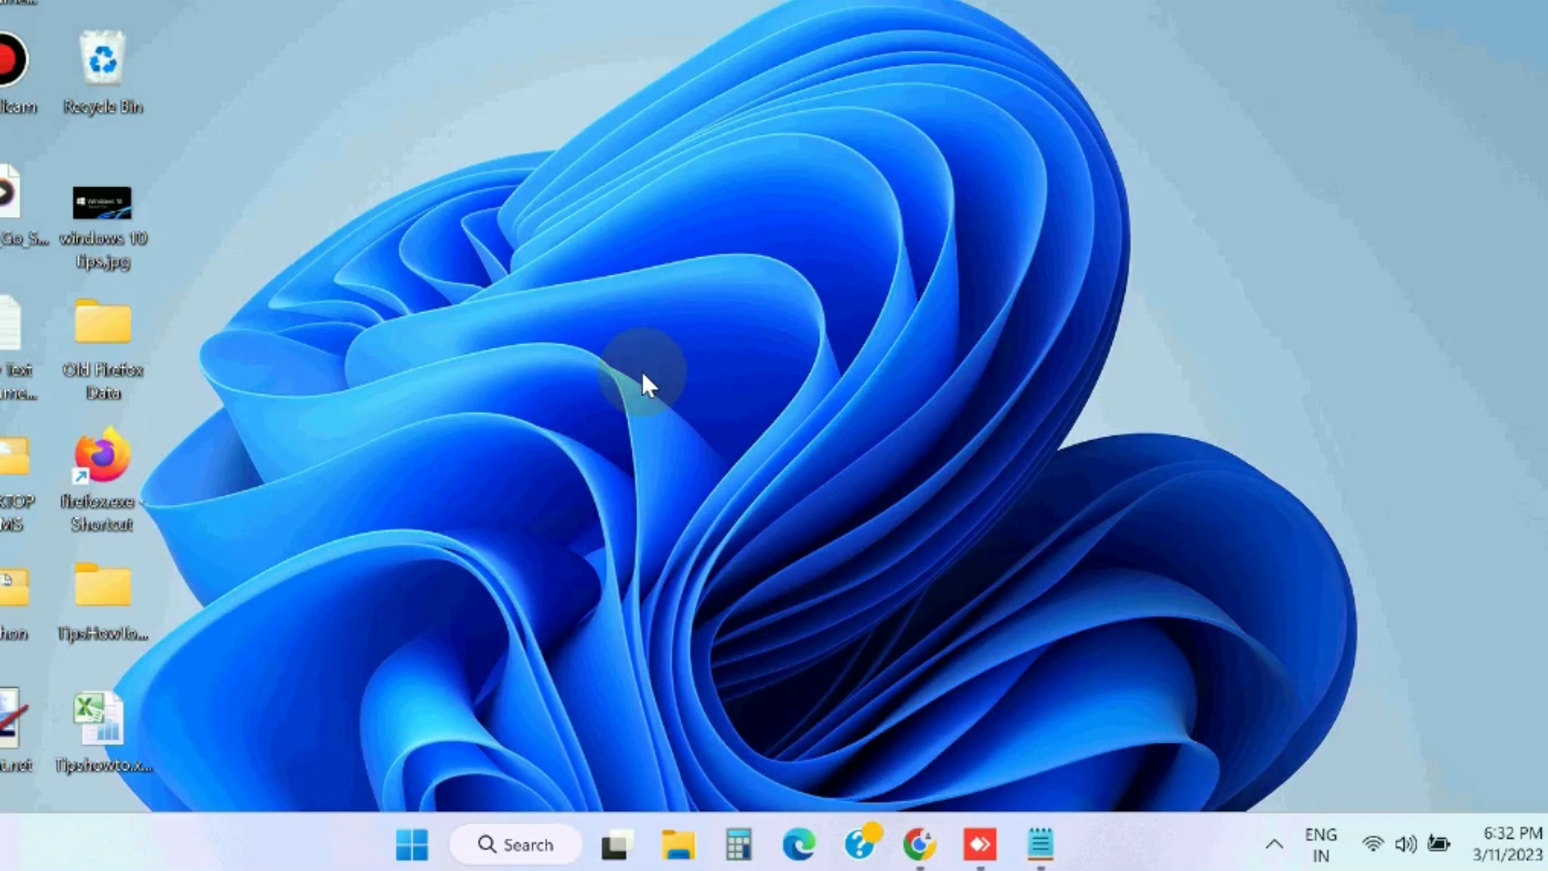
{"action": "mouse_move", "coordinate": [541, 502]}
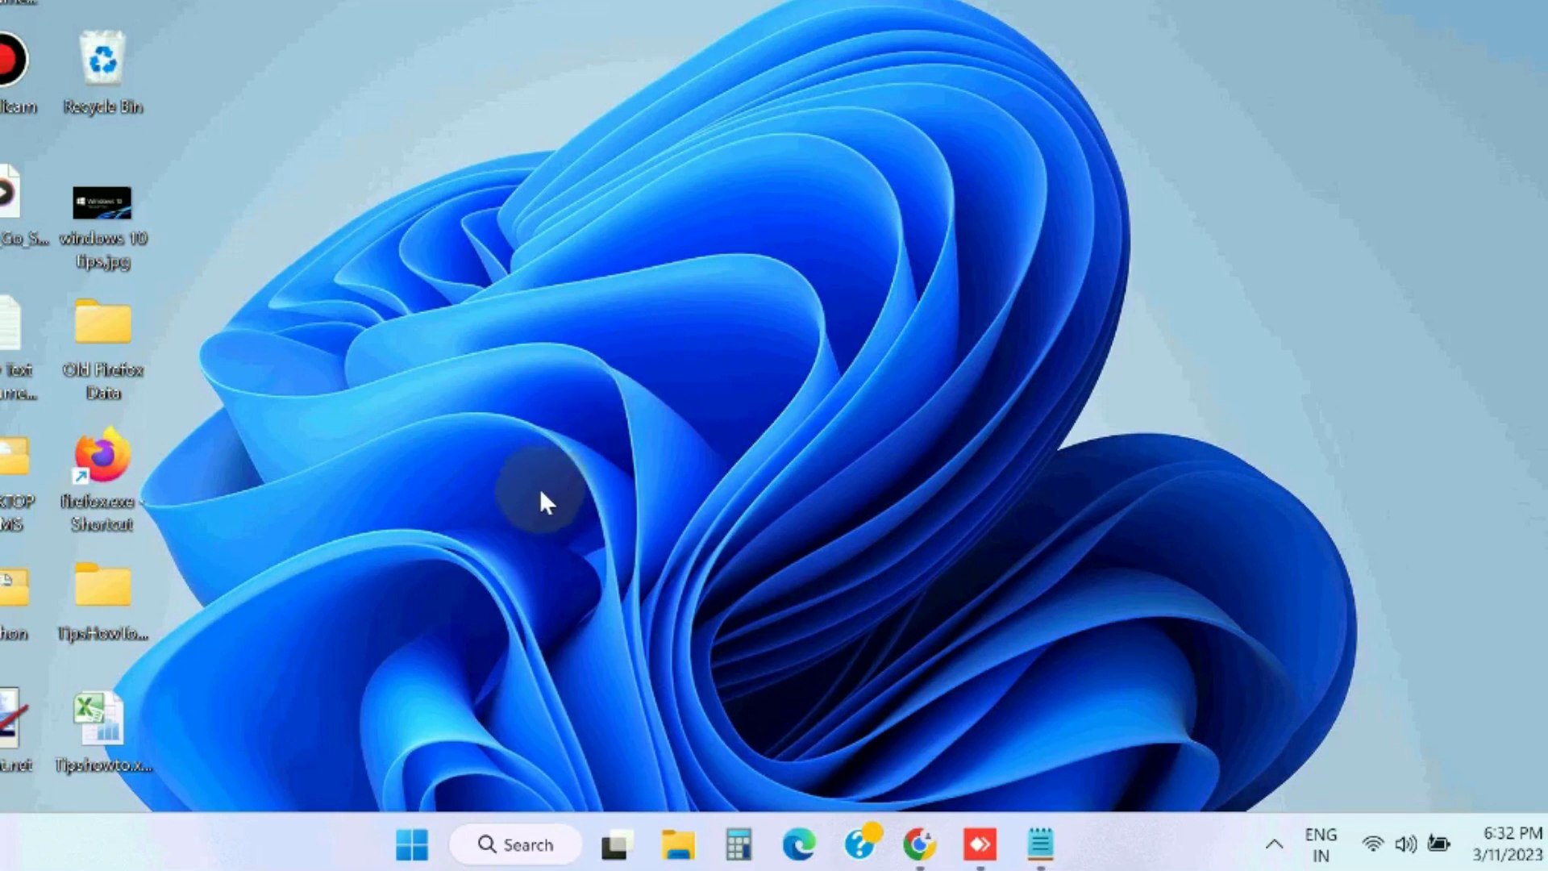
{"action": "mouse_move", "coordinate": [410, 845]}
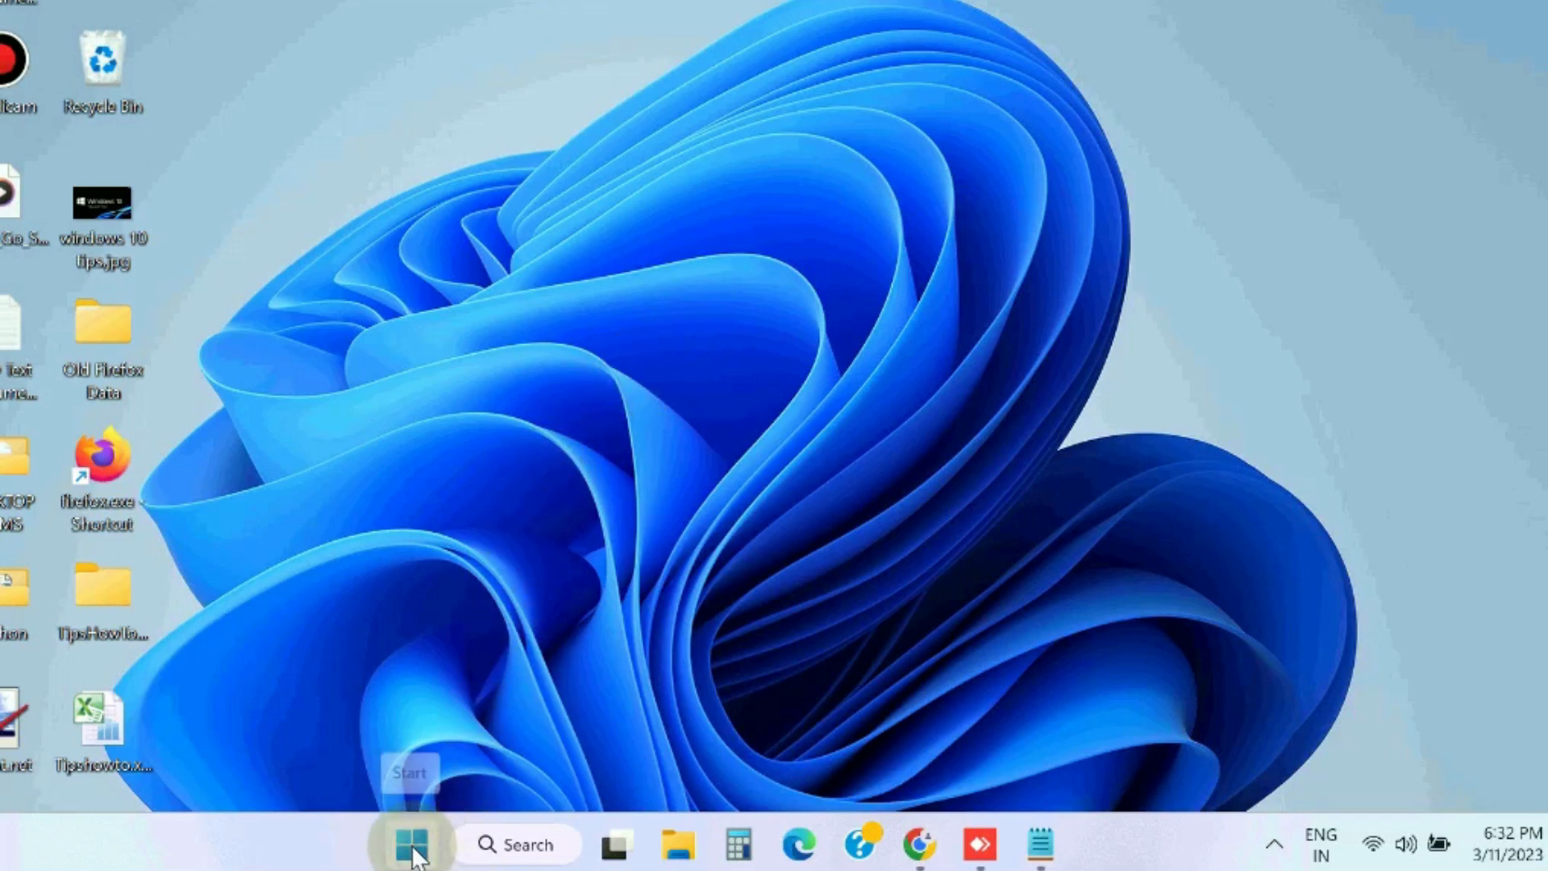
Step: Run the Windows Update troubleshooter from Settings' Other troubleshooters list
{"action": "right_click", "coordinate": [410, 844]}
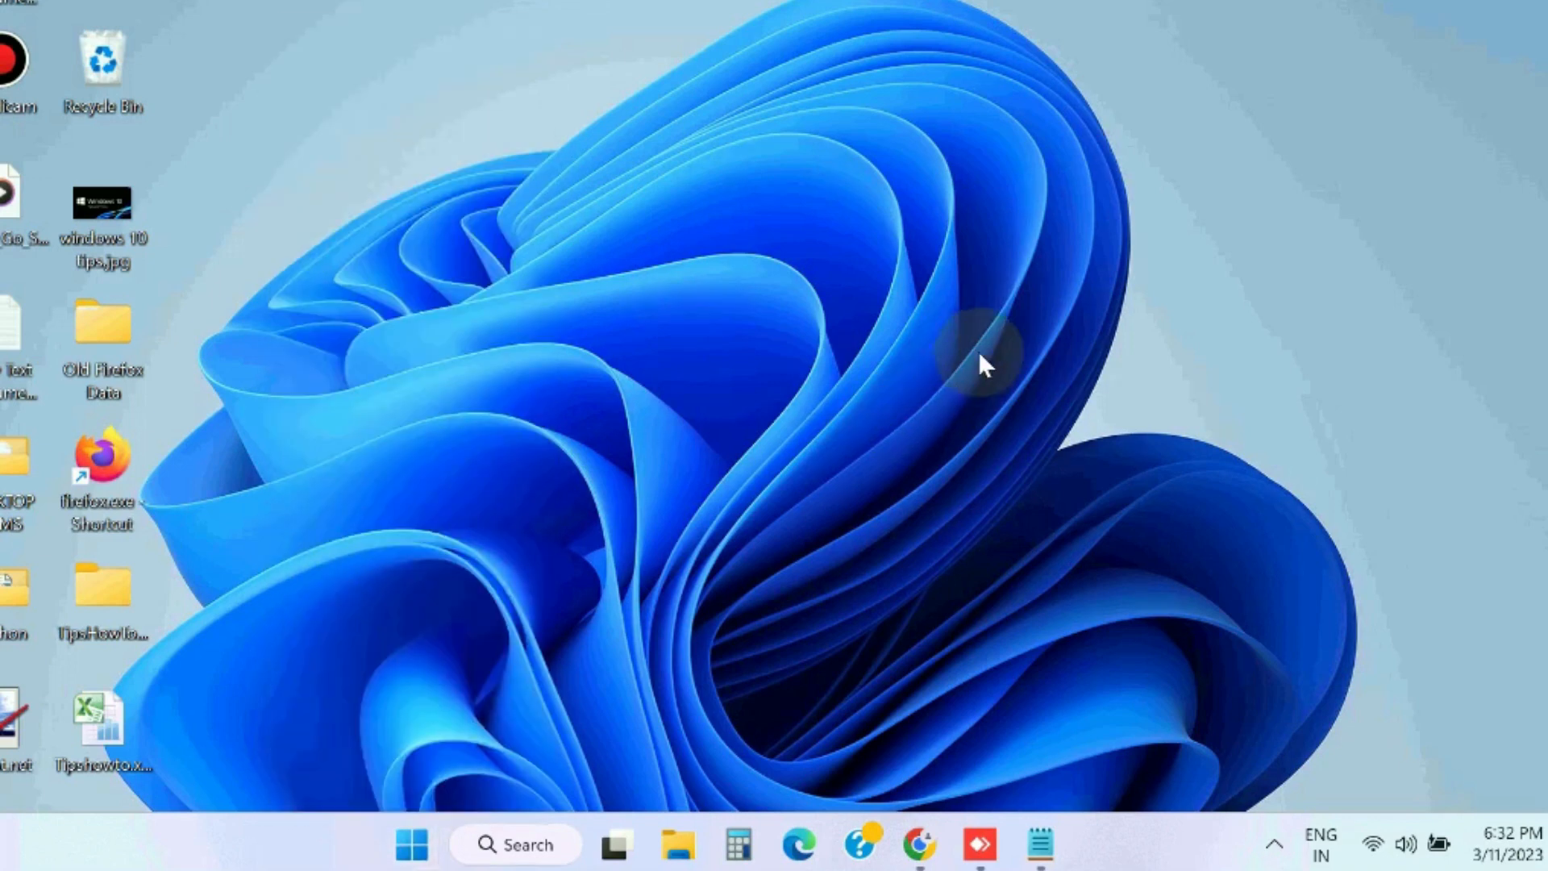
{"action": "left_click", "coordinate": [1069, 844]}
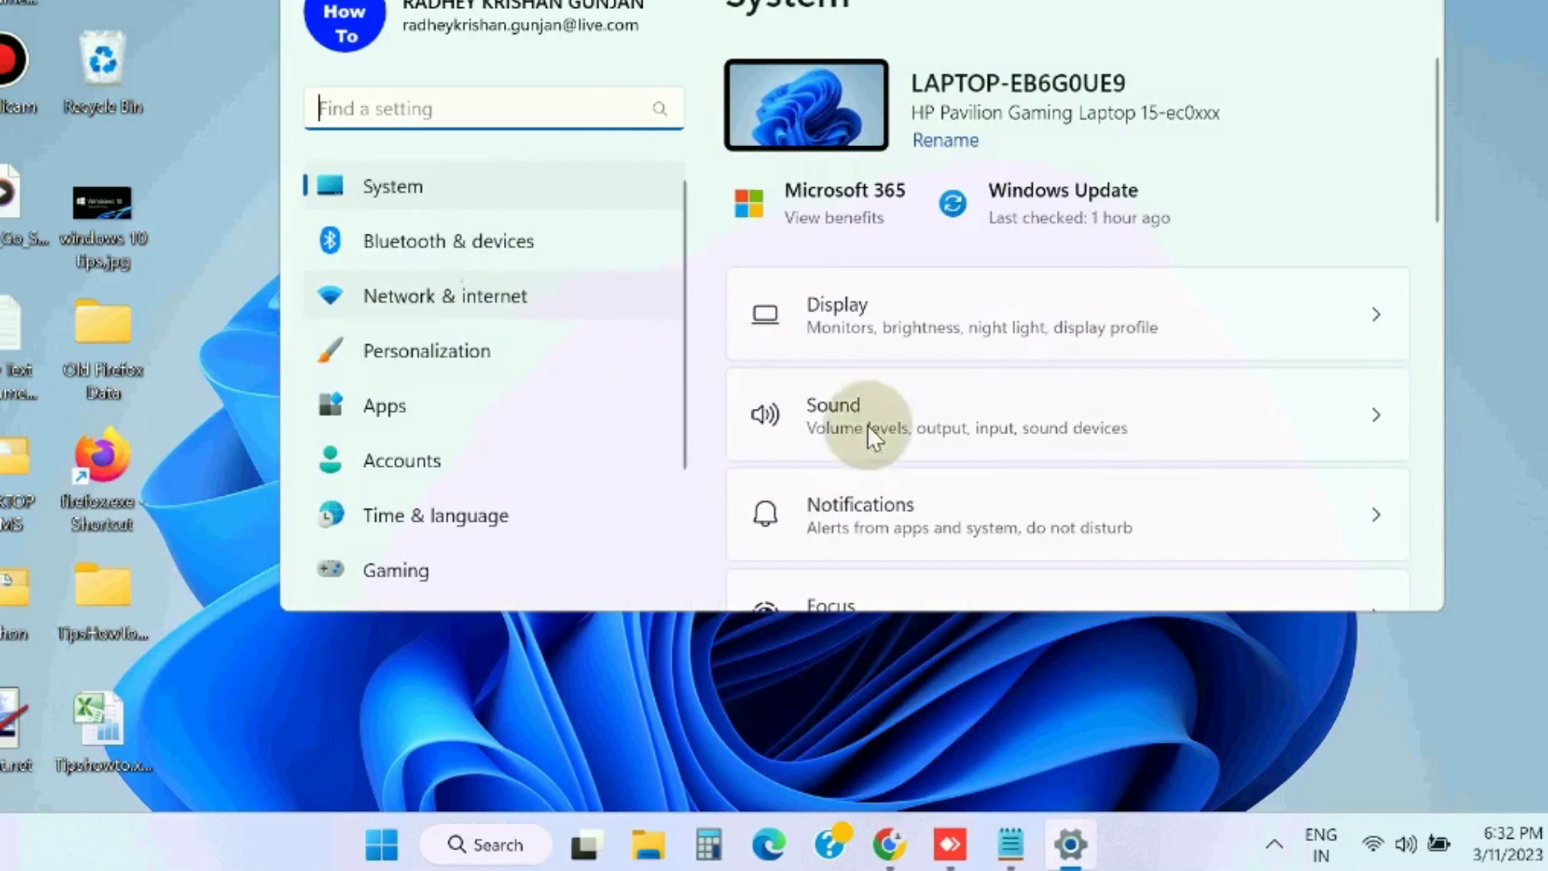
{"action": "scroll", "scroll_direction": "down", "scroll_amount": 3}
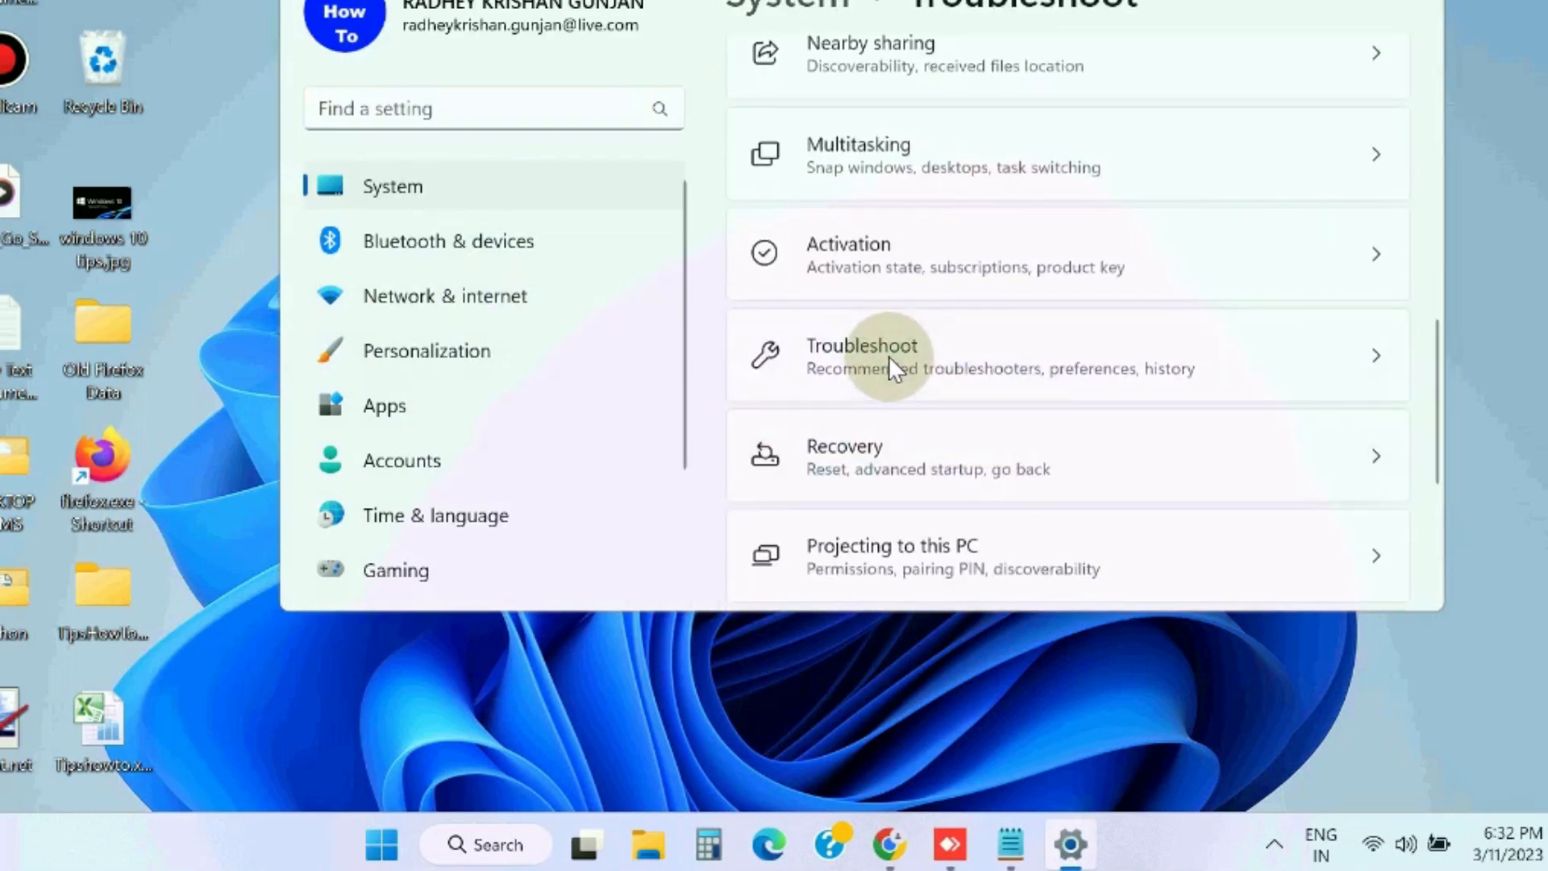
{"action": "left_click", "coordinate": [889, 356]}
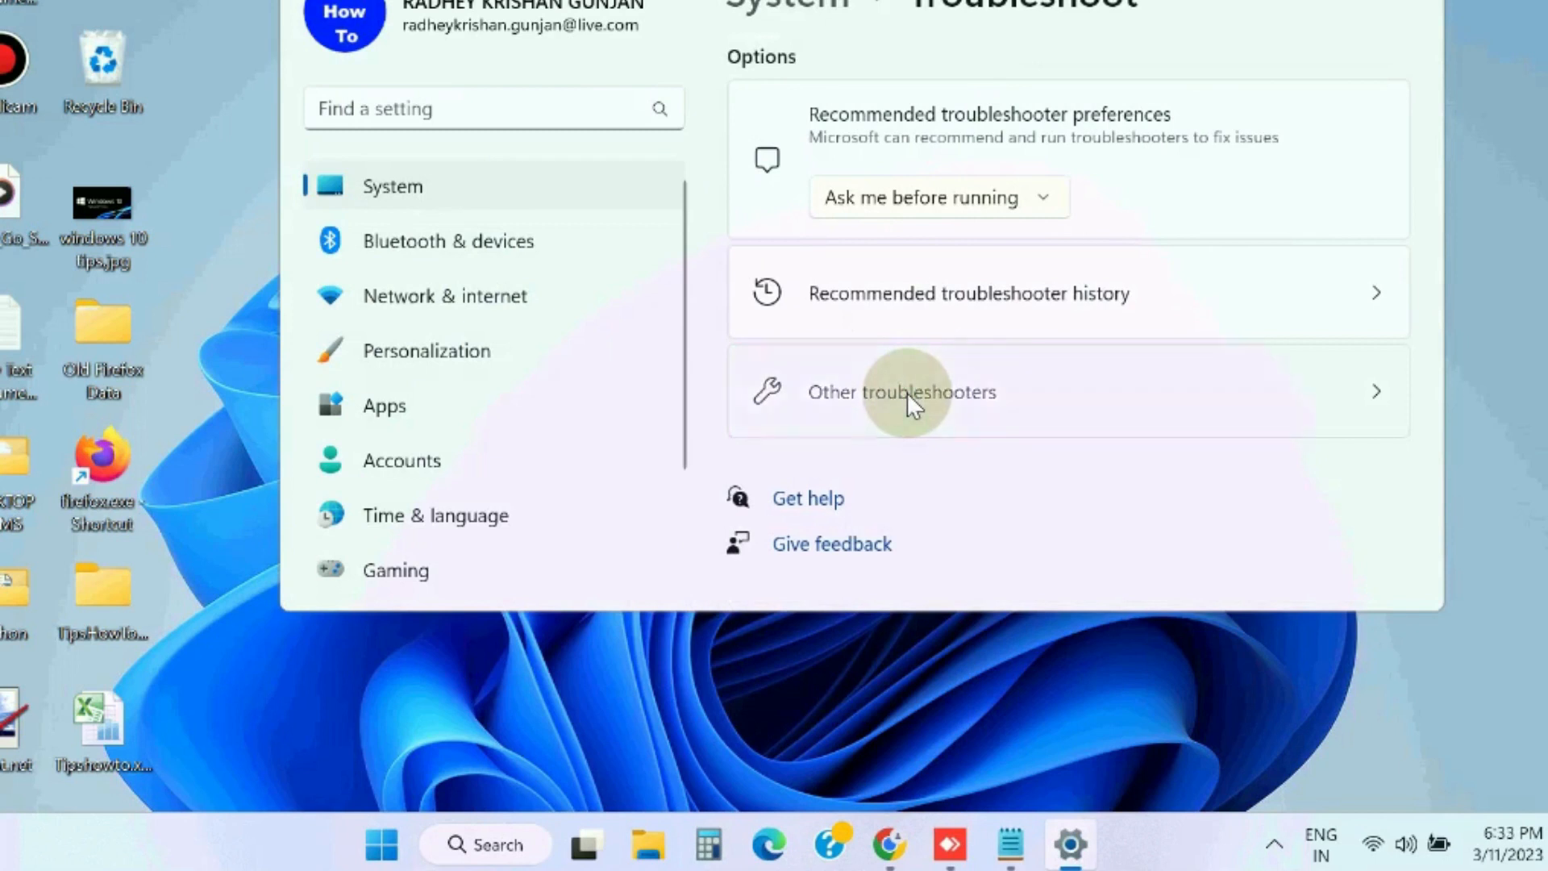
{"action": "left_click", "coordinate": [901, 391]}
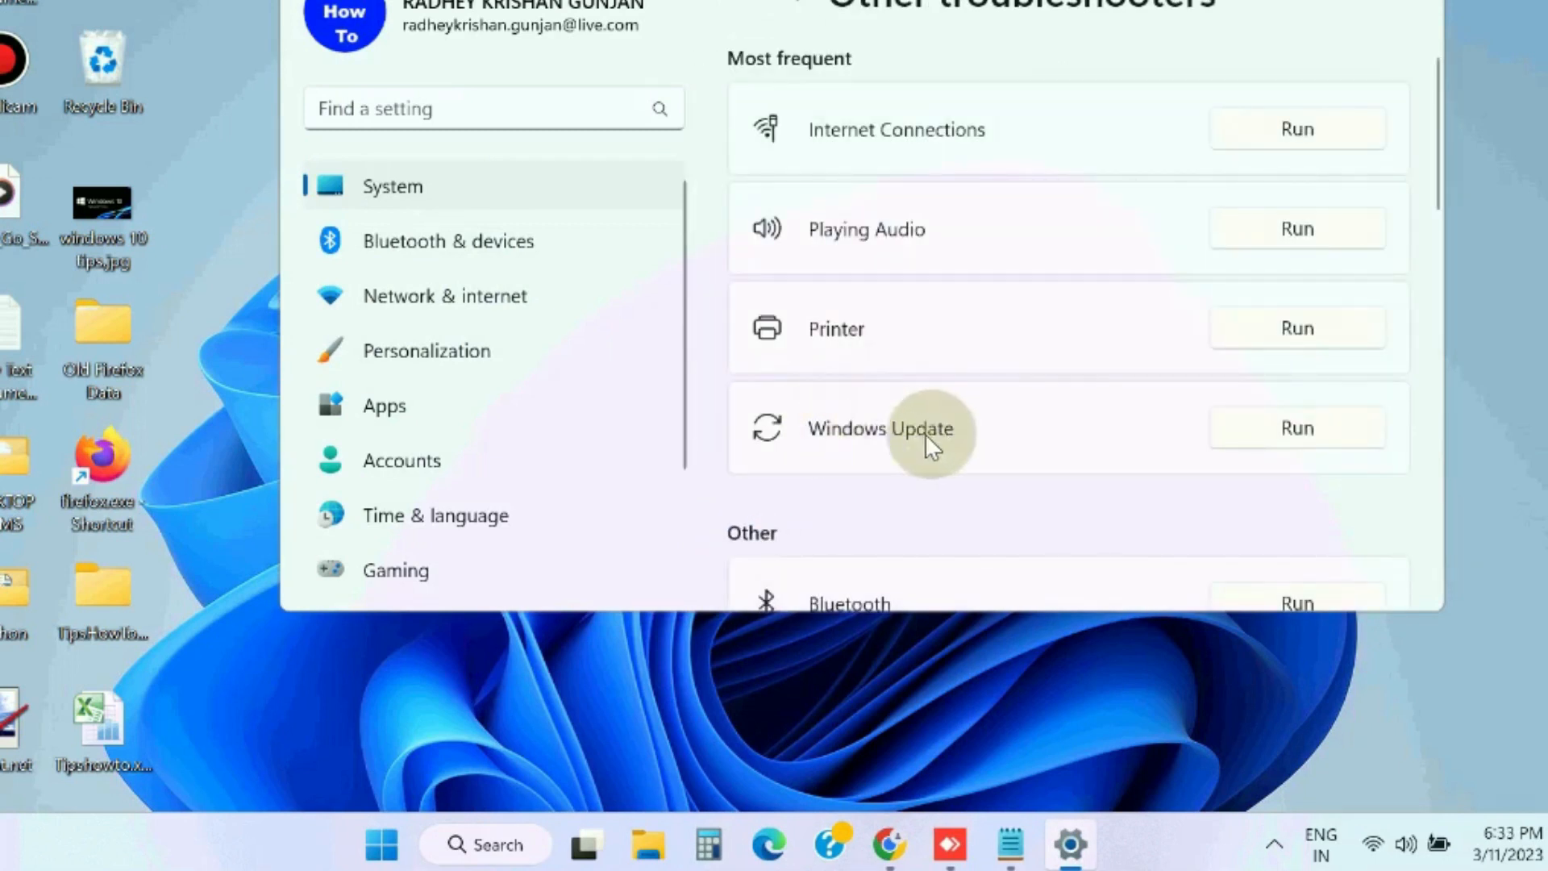
{"action": "mouse_move", "coordinate": [1297, 427]}
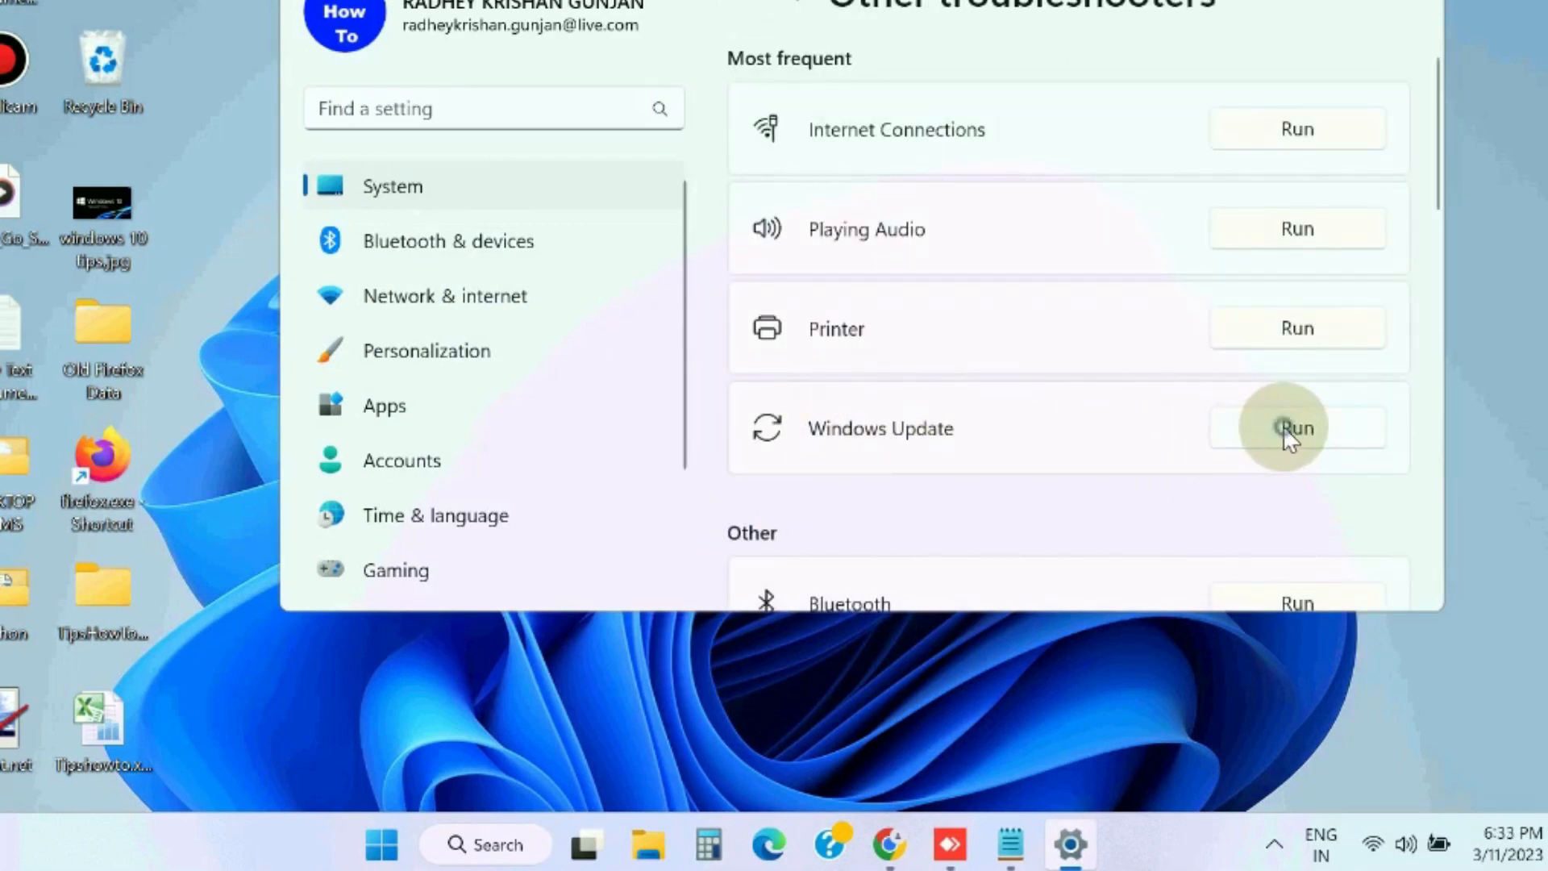
{"action": "left_click", "coordinate": [1297, 428]}
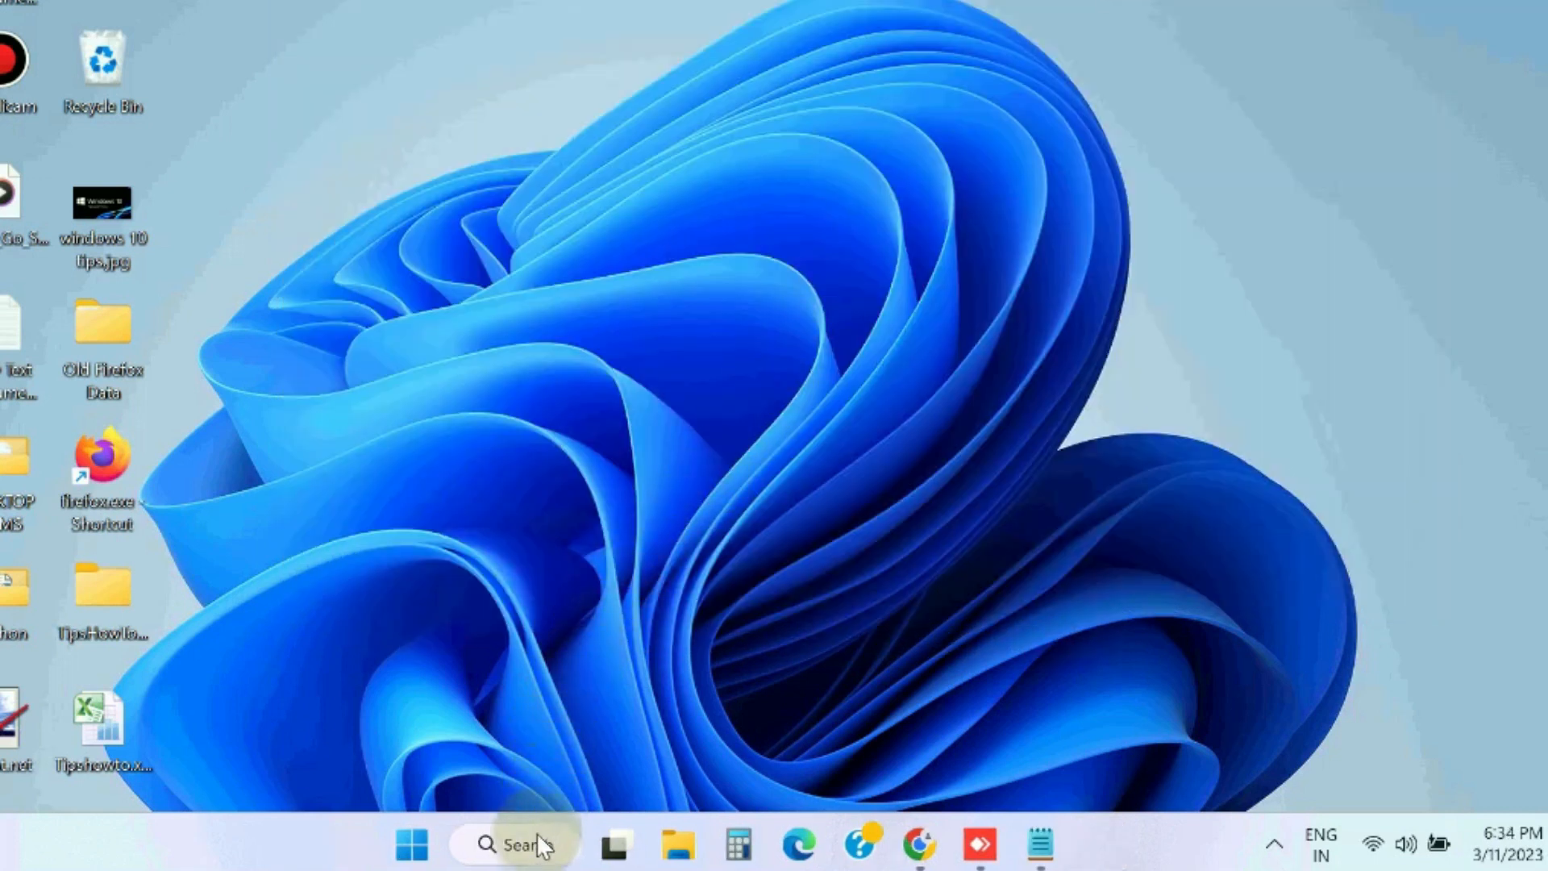
Step: Launch mdsched from the Run dialog to open Windows Memory Diagnostic
{"action": "left_click", "coordinate": [411, 844]}
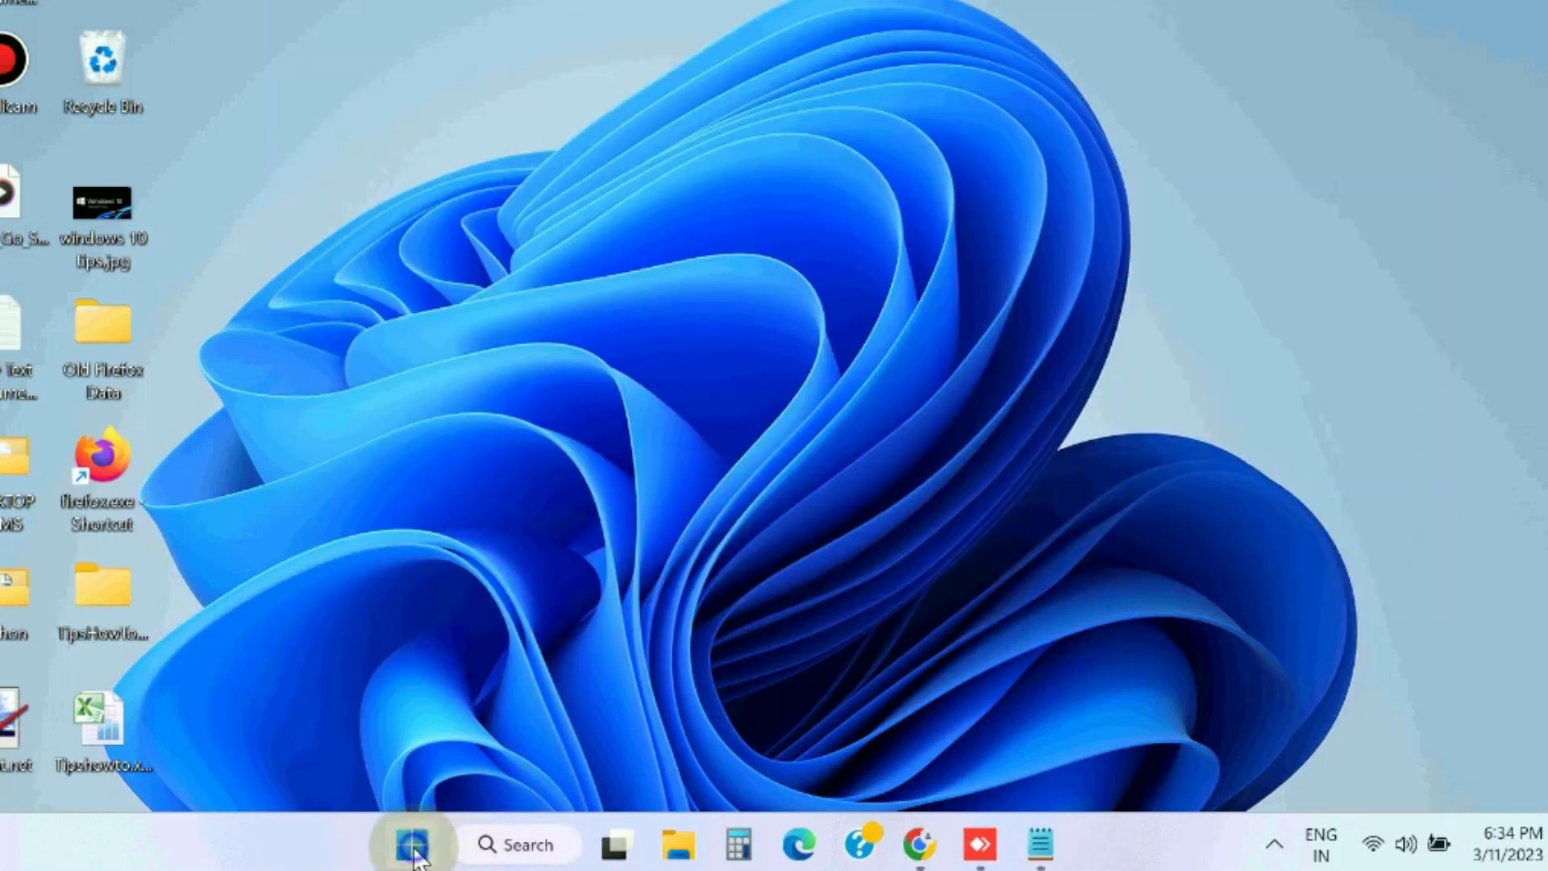
{"action": "right_click", "coordinate": [410, 845]}
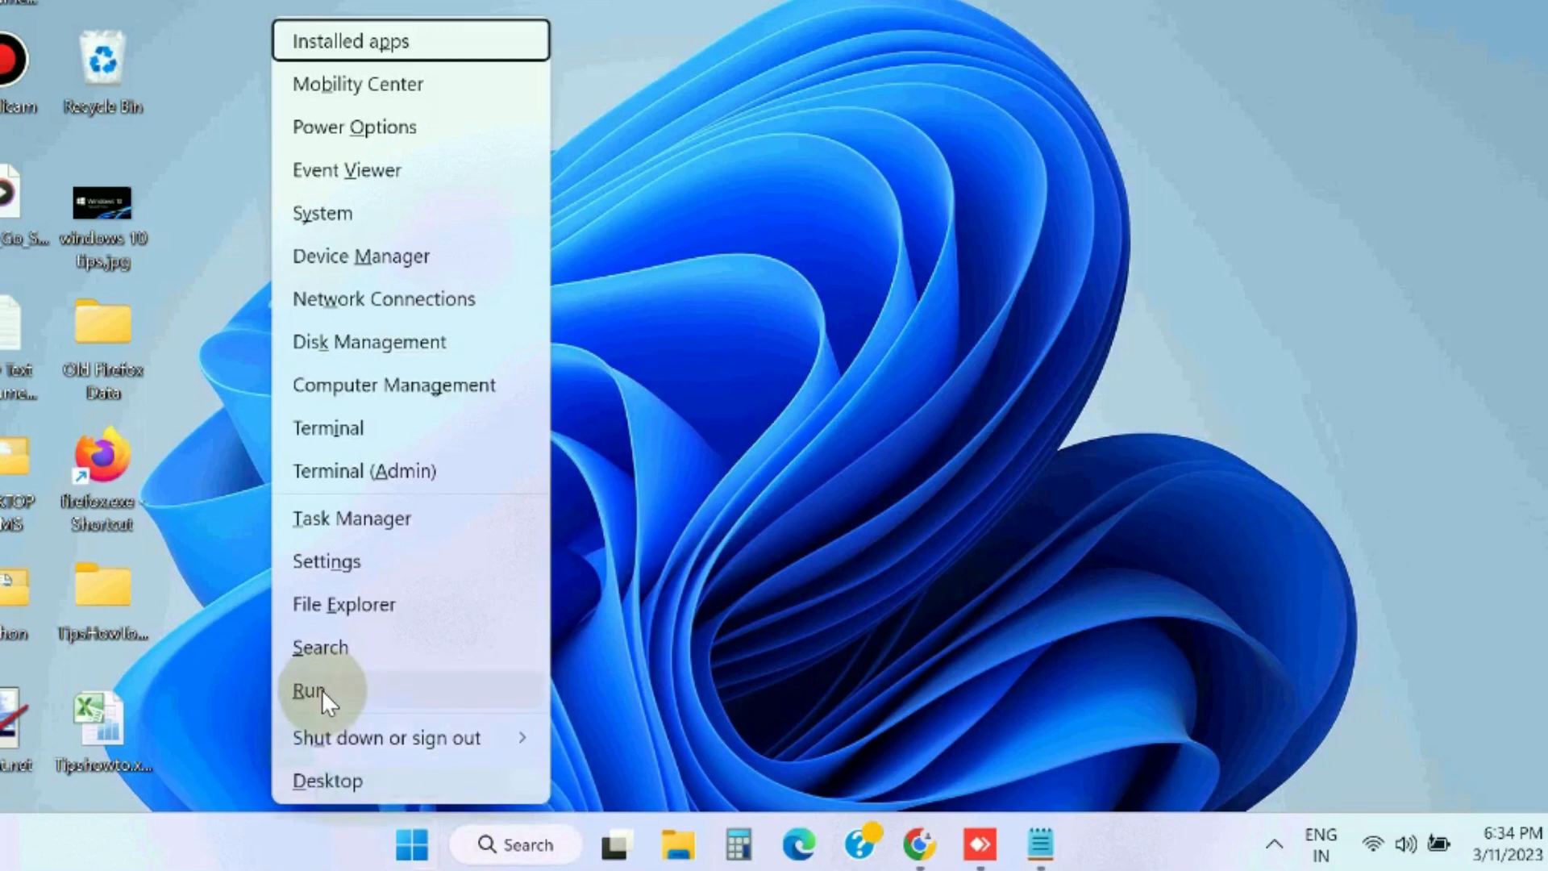
{"action": "left_click", "coordinate": [308, 689]}
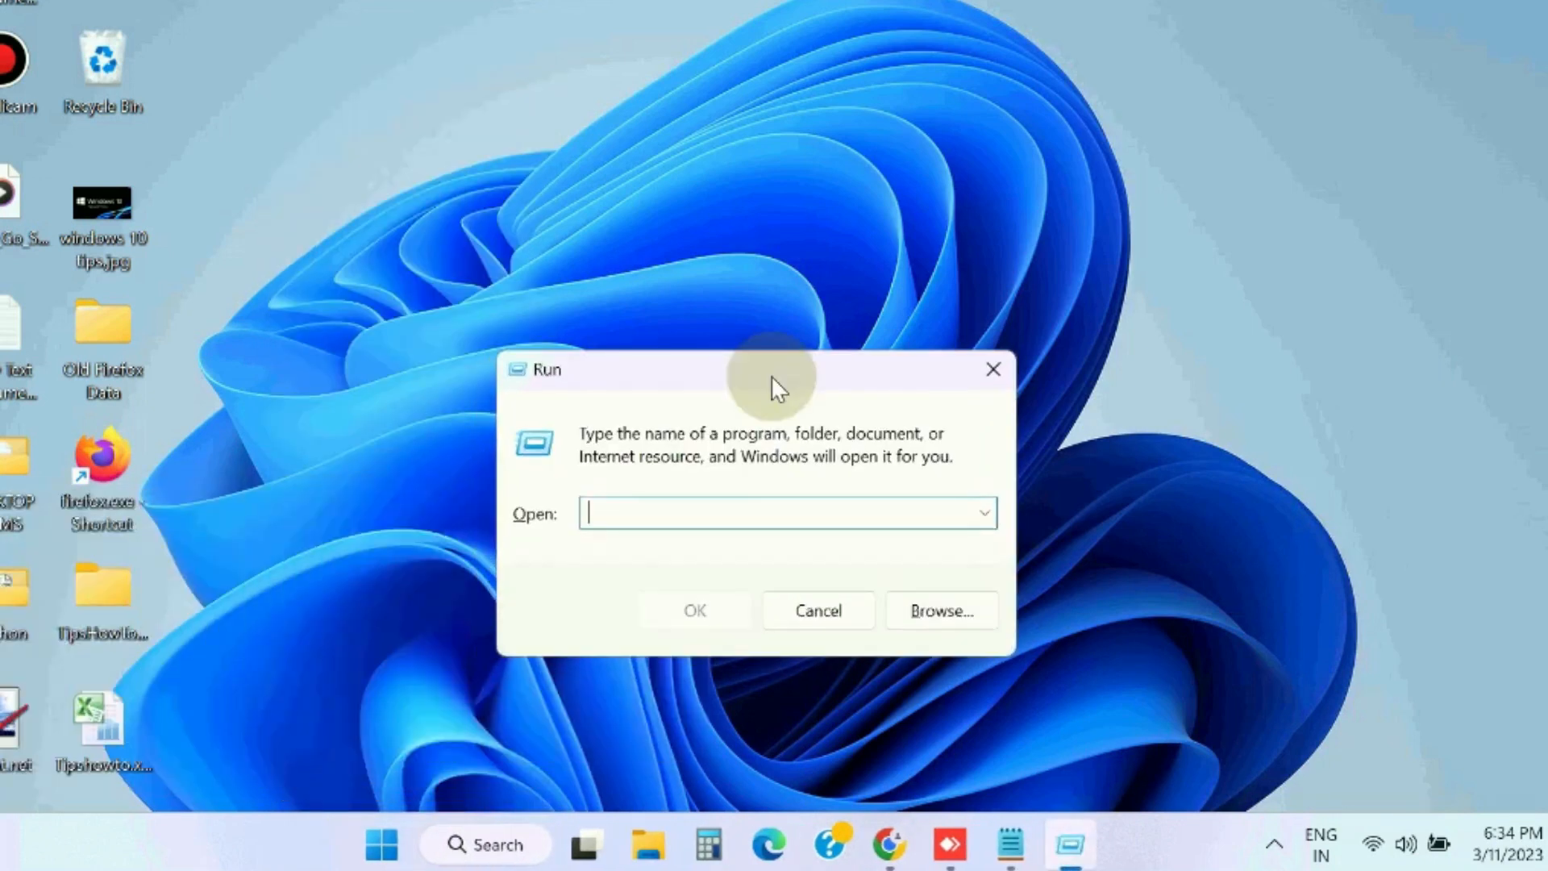
{"action": "type", "text": "md"}
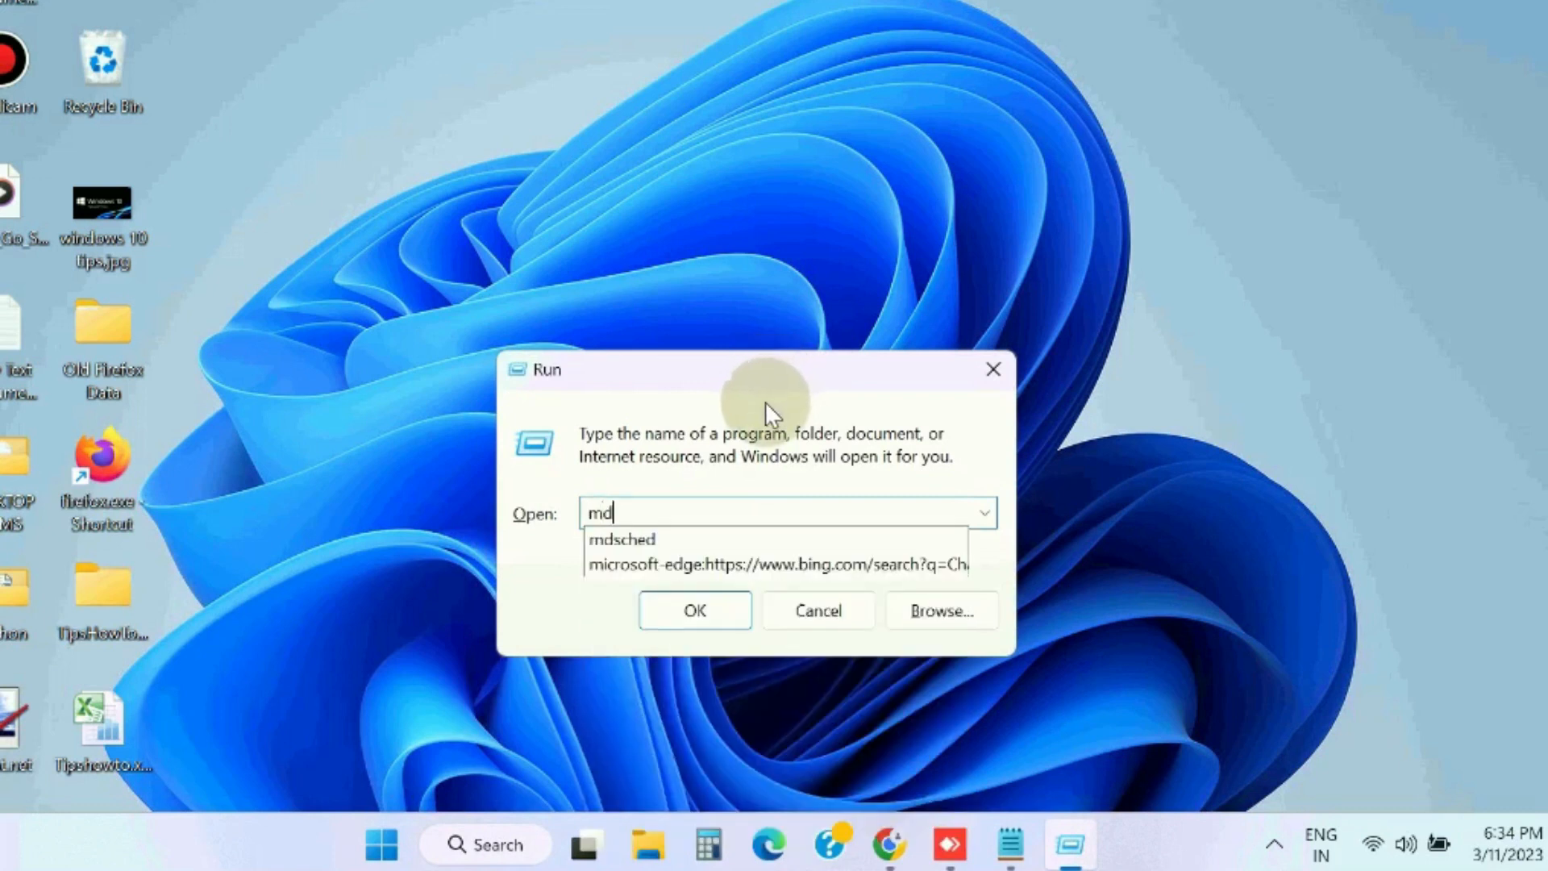
{"action": "type", "text": "s"}
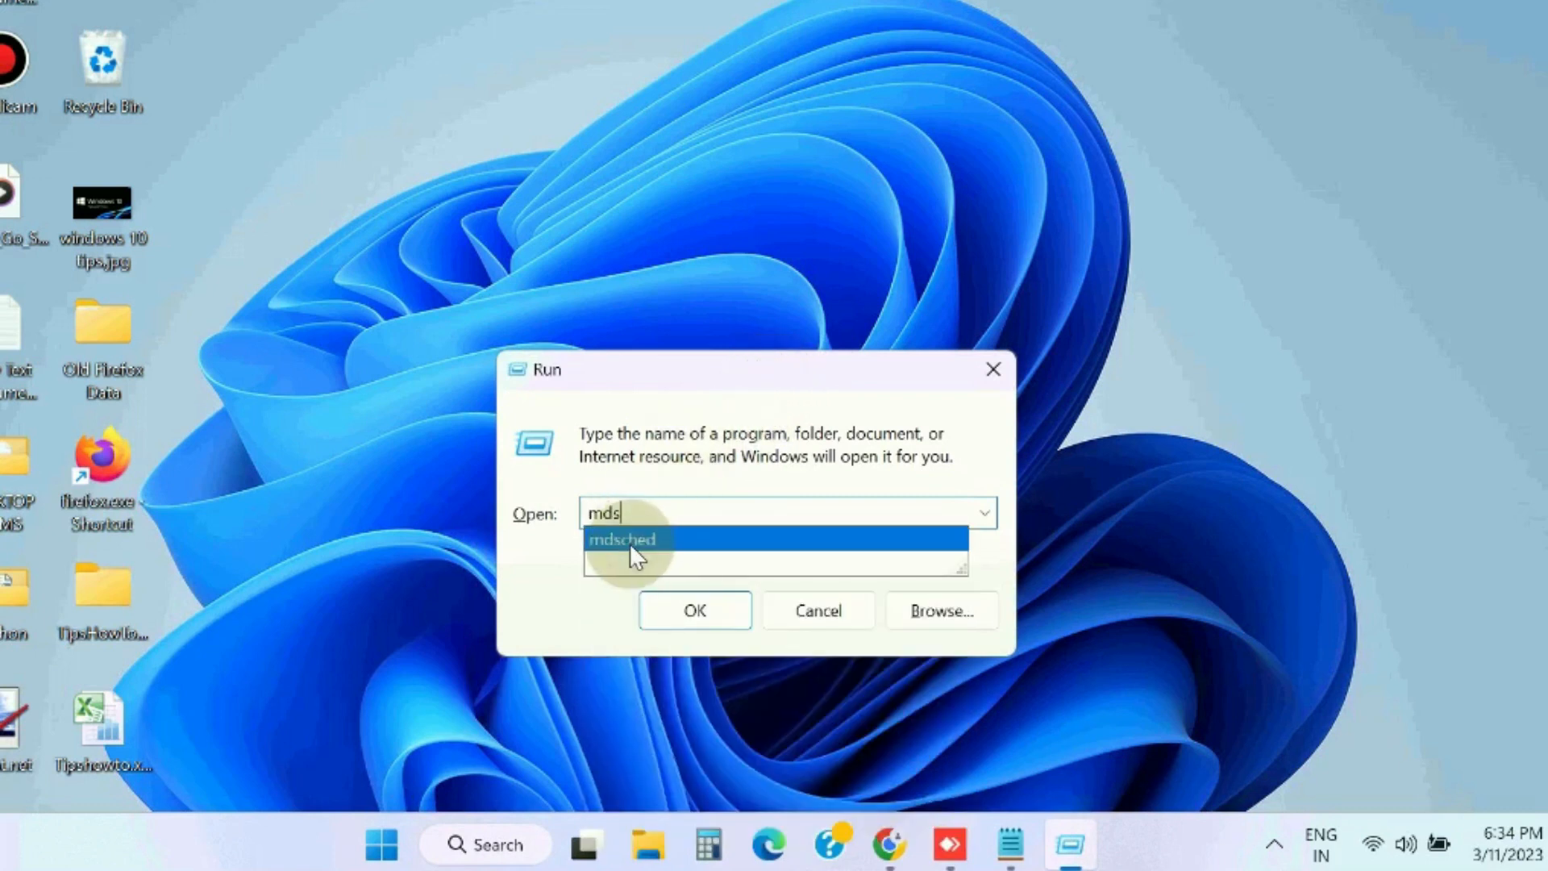
{"action": "left_click", "coordinate": [620, 540]}
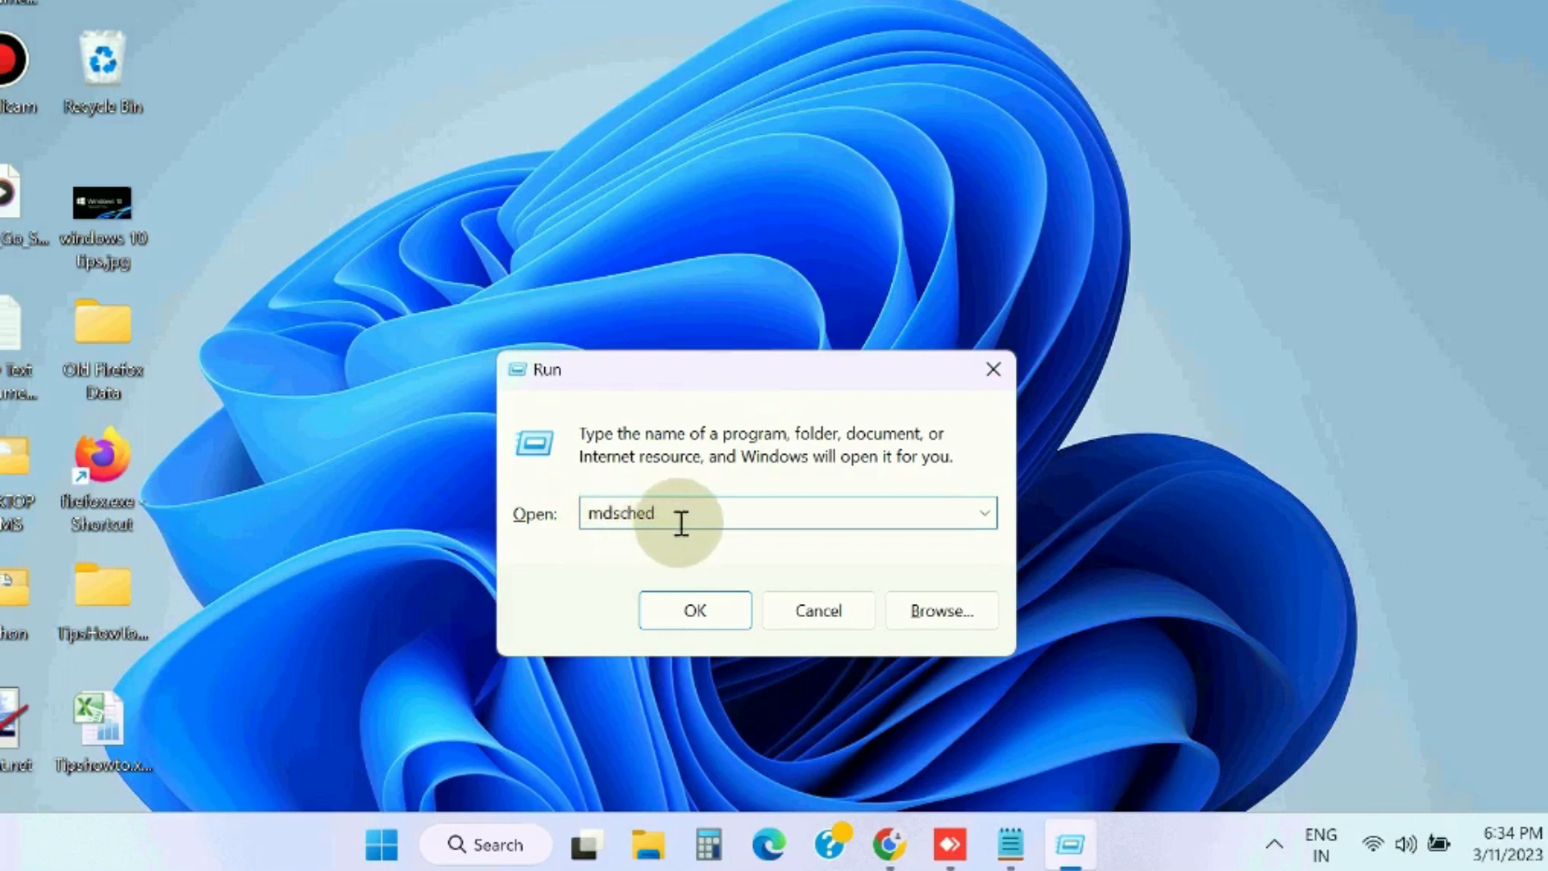
{"action": "left_click", "coordinate": [695, 610]}
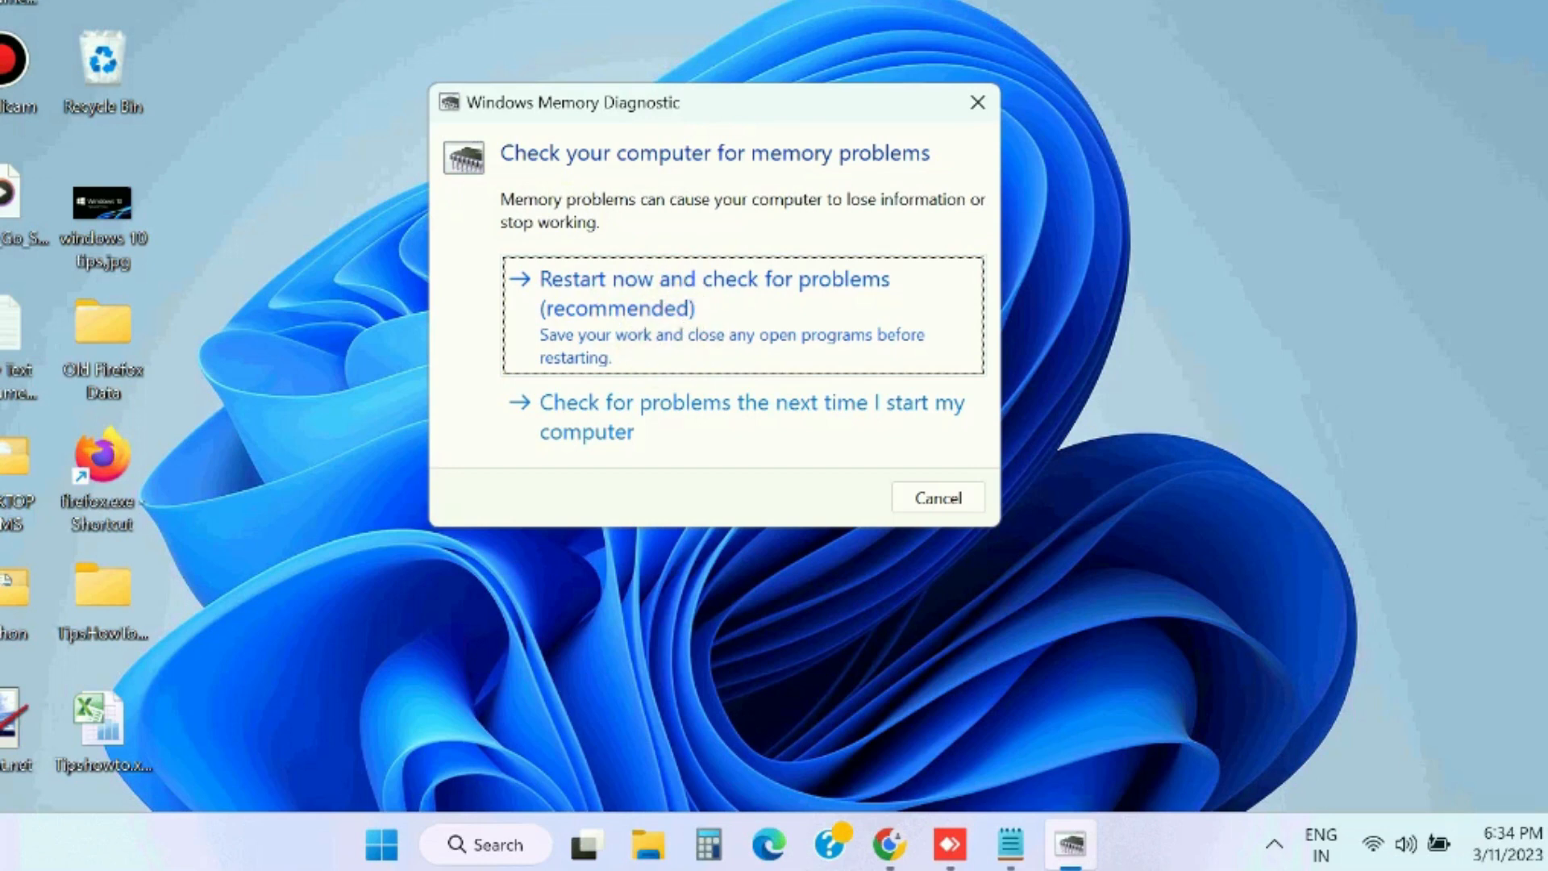
Step: Dismiss the Windows Memory Diagnostic prompt and start typing 'hardwa' into search
{"action": "left_click", "coordinate": [936, 497]}
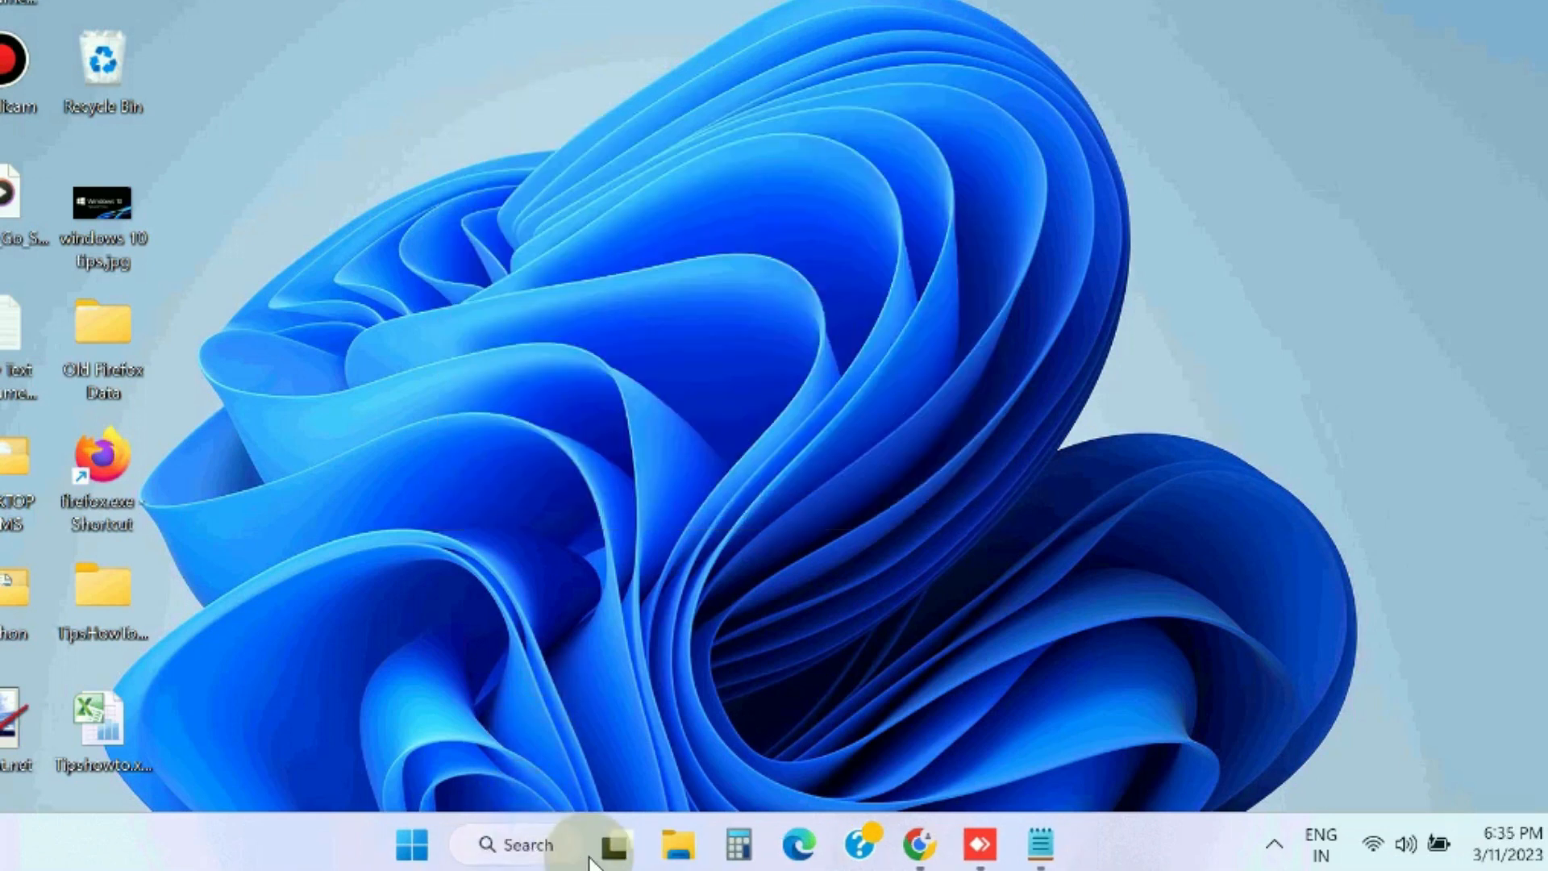
{"action": "type", "text": "hardwa"}
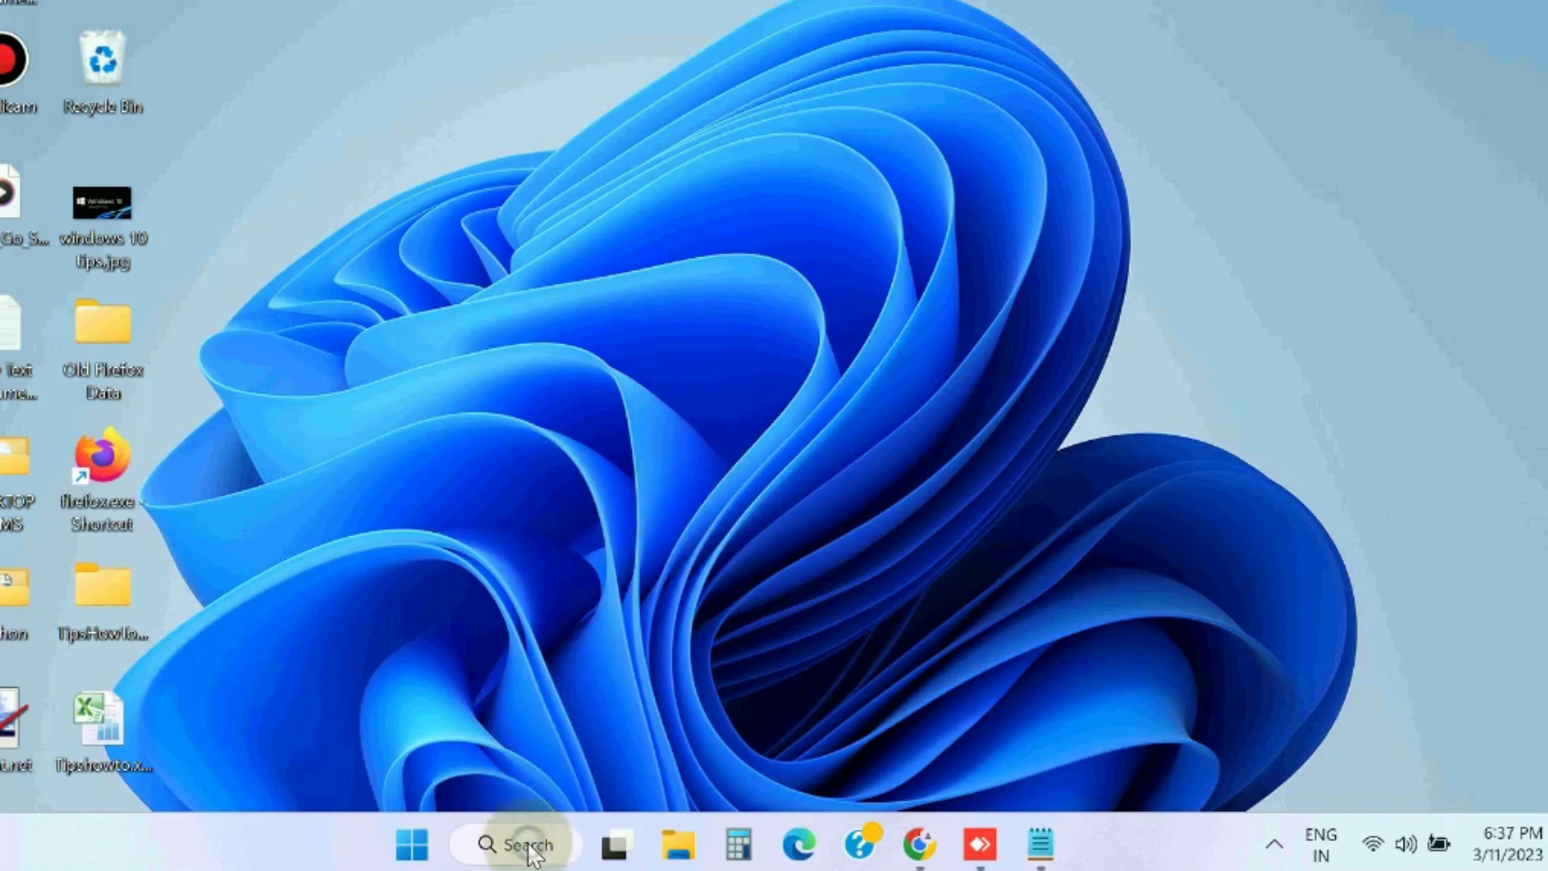
Step: Run msdt DeviceDiagnostic from an administrator Command Prompt with Apply repairs automatically enabled
{"action": "type", "text": "cmd"}
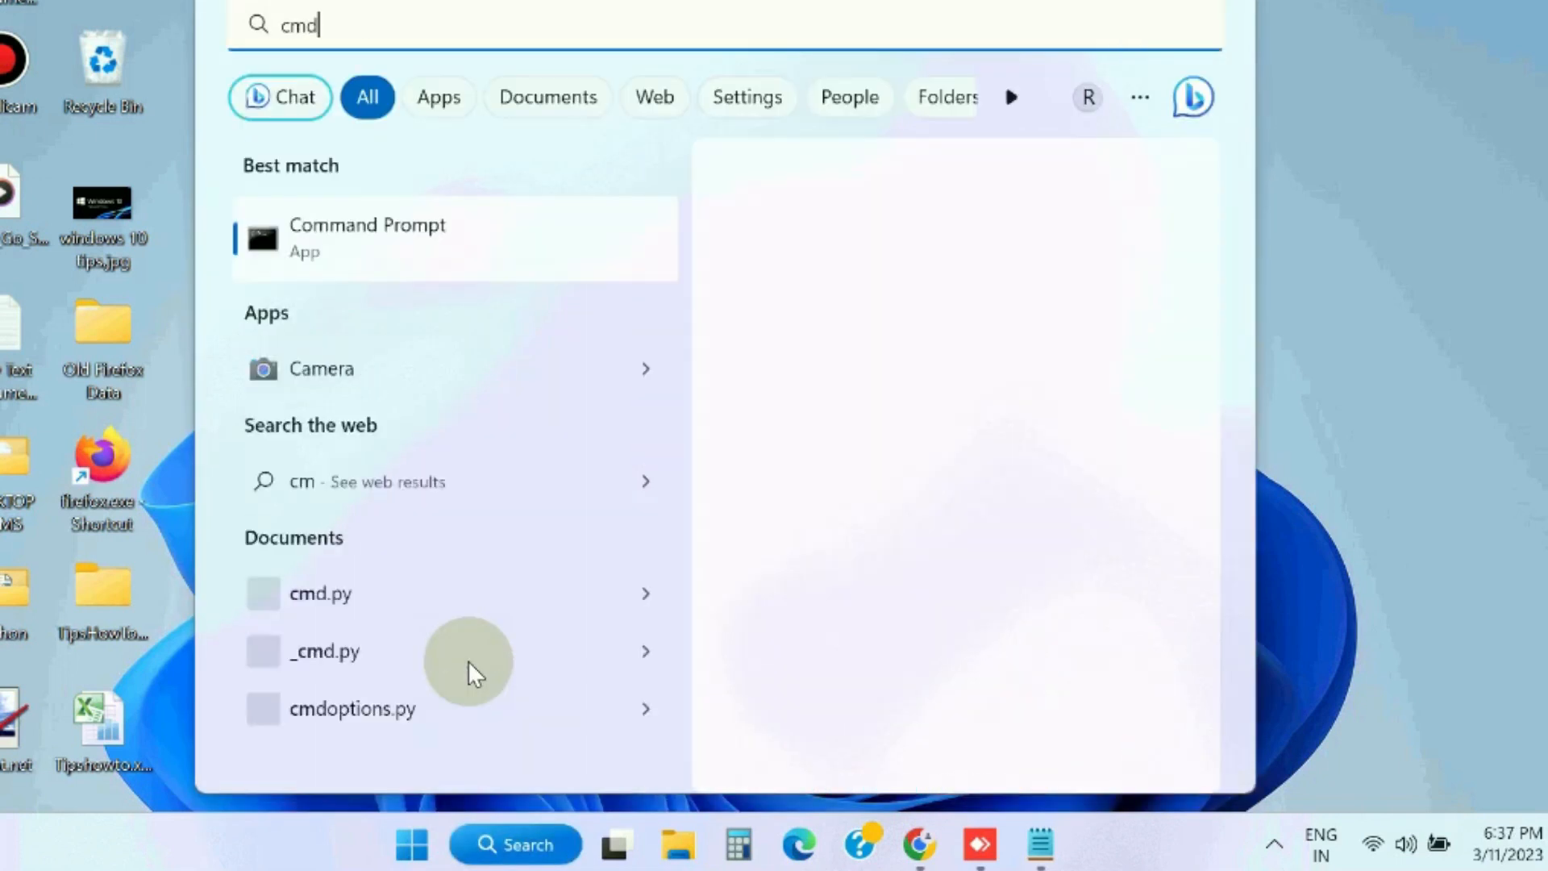
{"action": "left_click", "coordinate": [367, 237]}
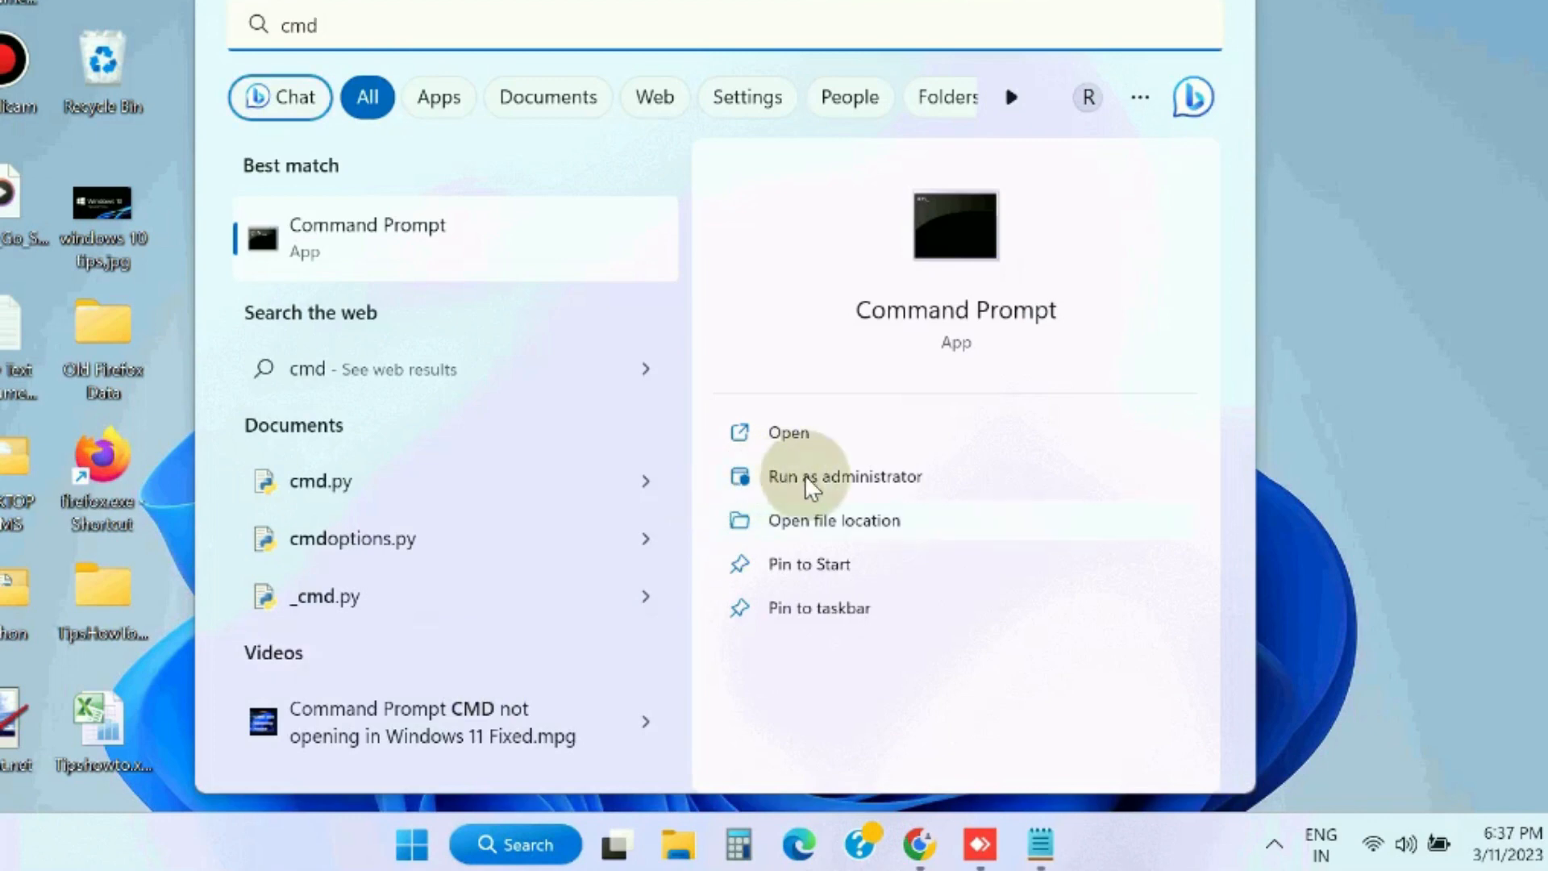
{"action": "left_click", "coordinate": [844, 476]}
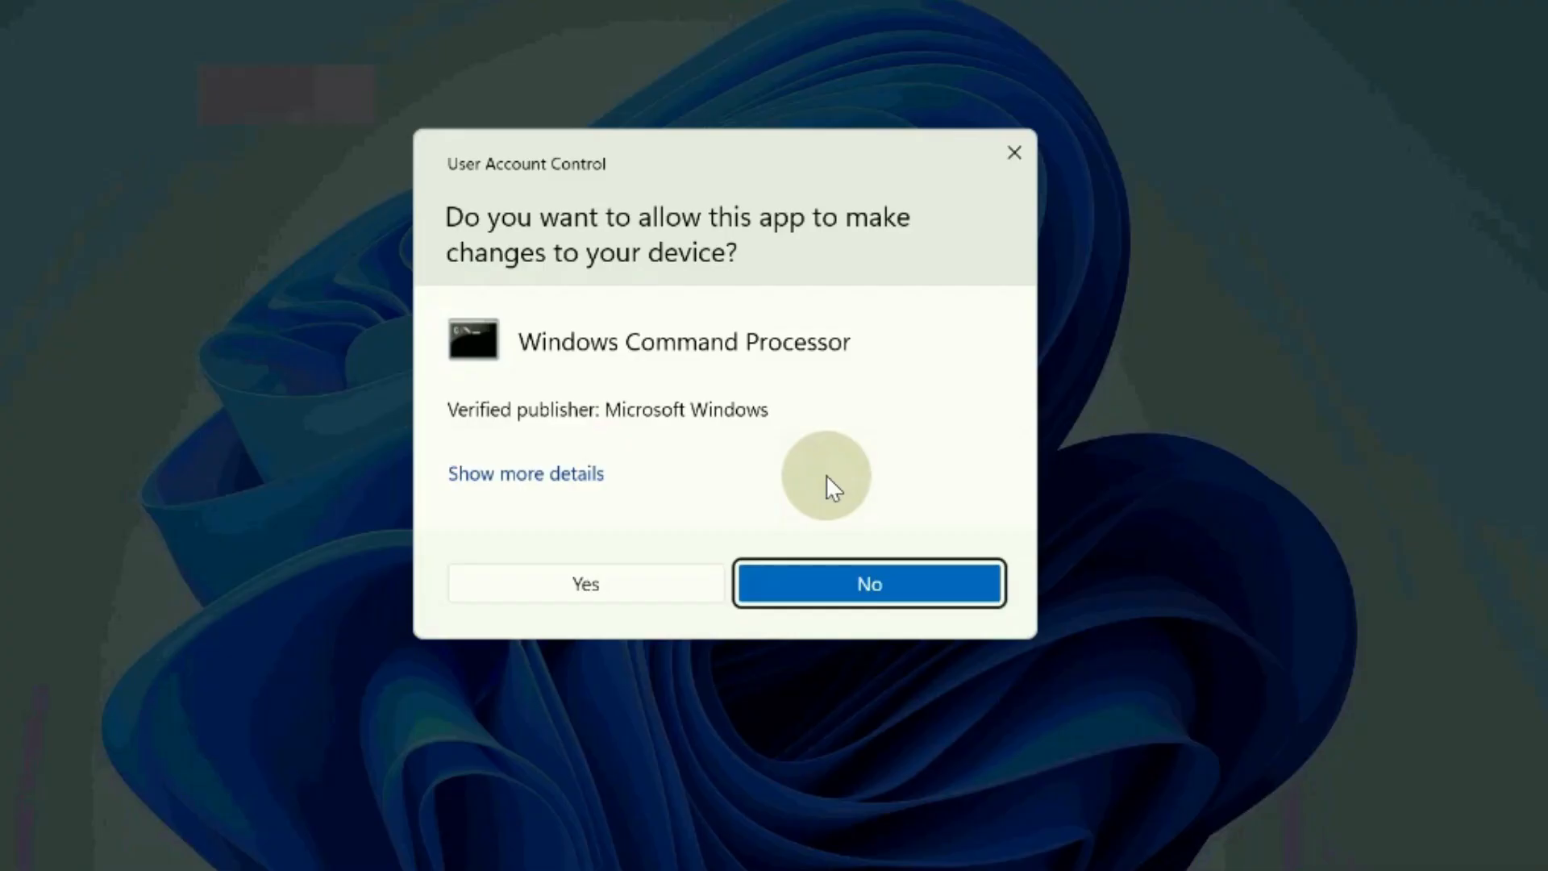
{"action": "left_click", "coordinate": [585, 582]}
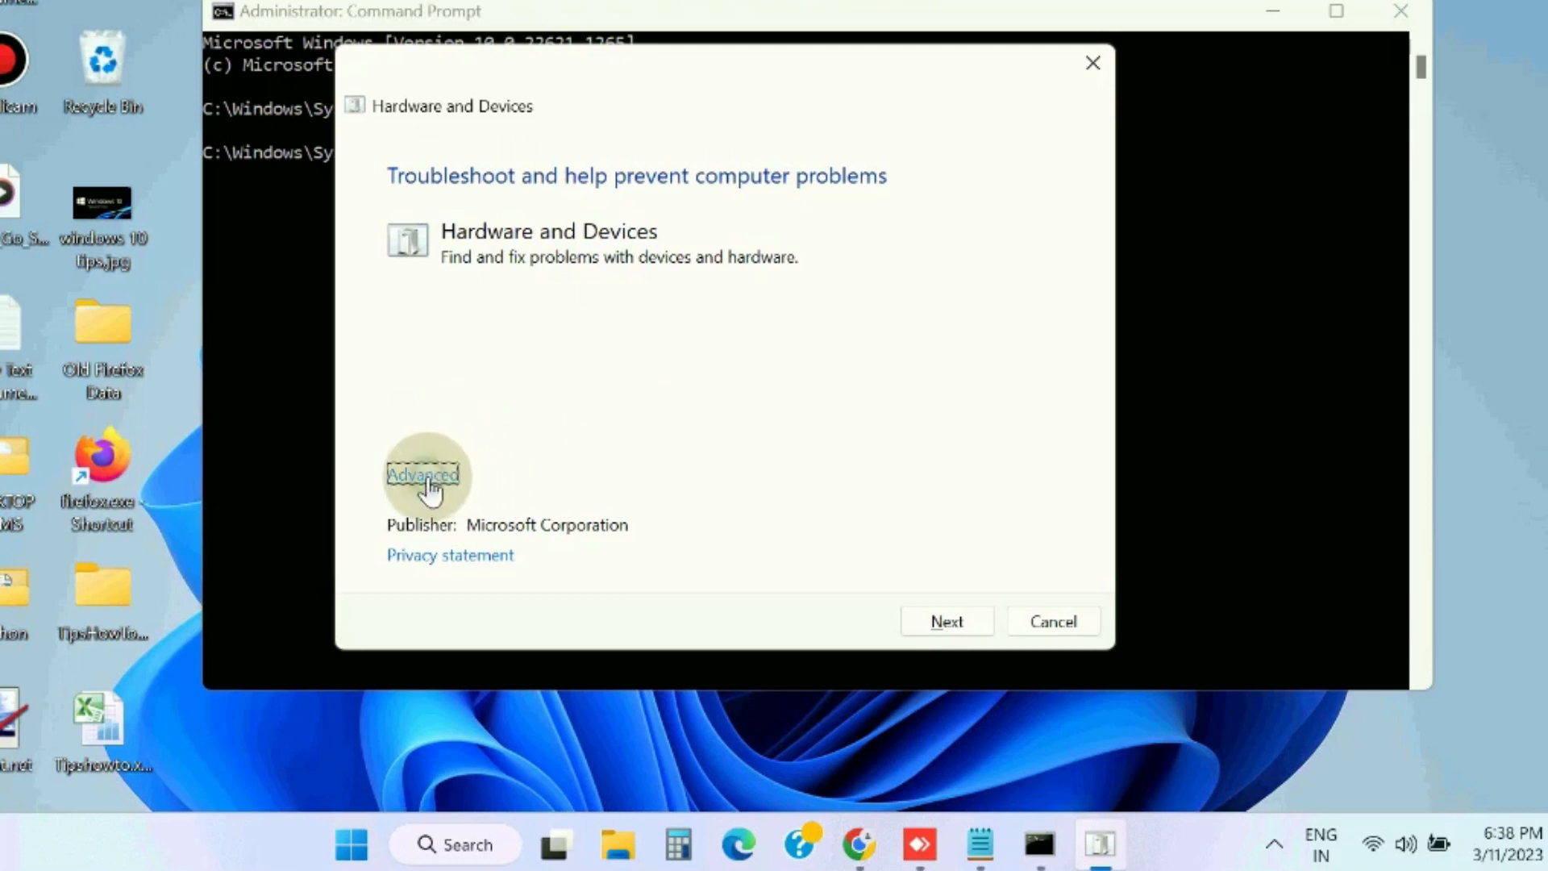
{"action": "left_click", "coordinate": [422, 475]}
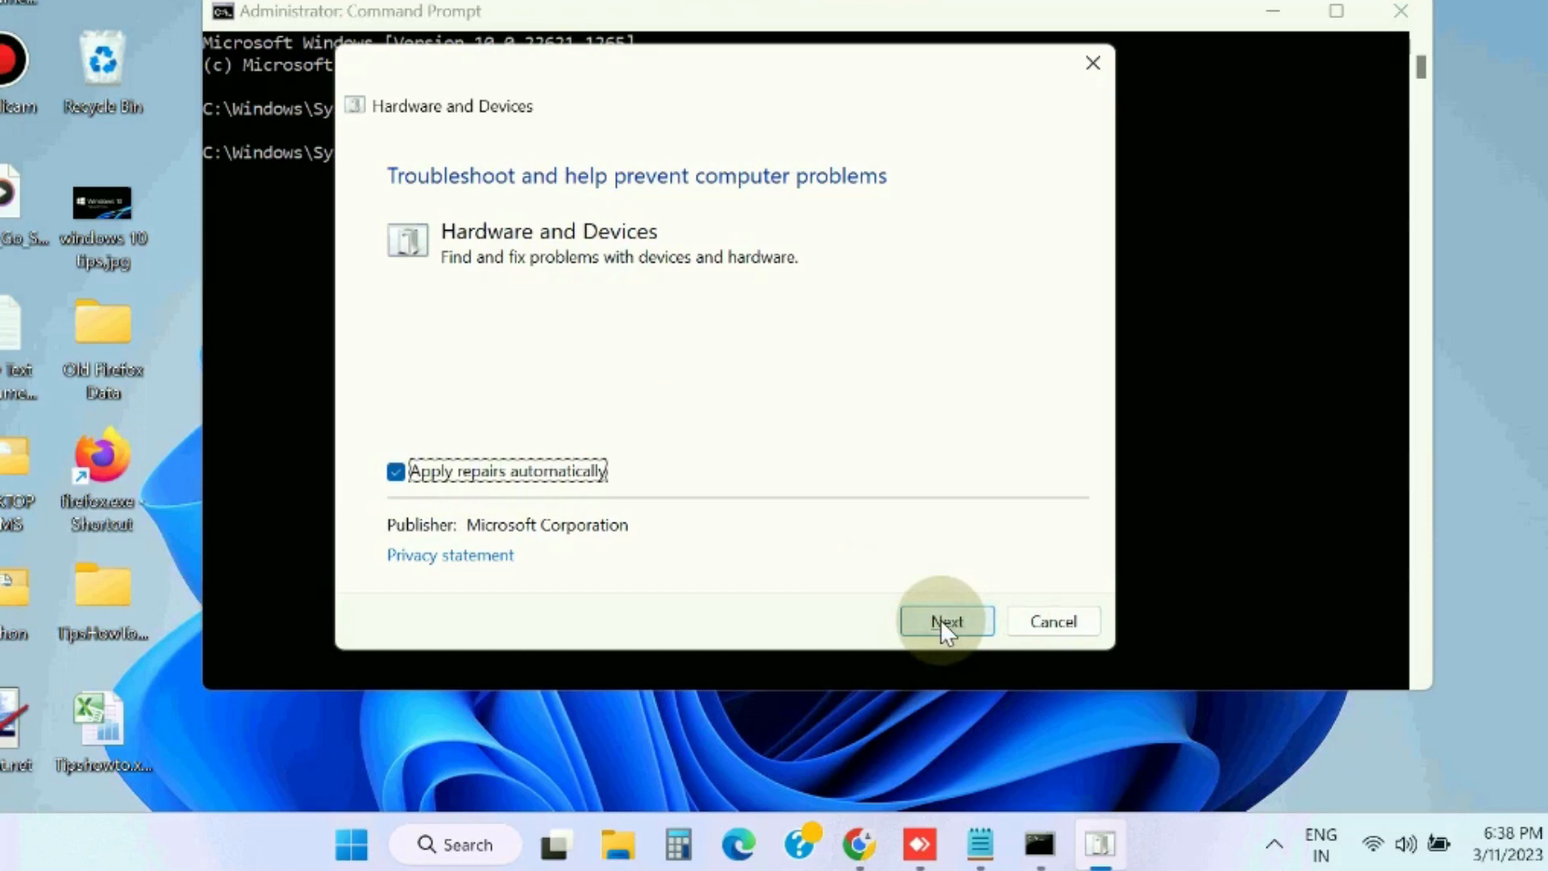
{"action": "left_click", "coordinate": [945, 621]}
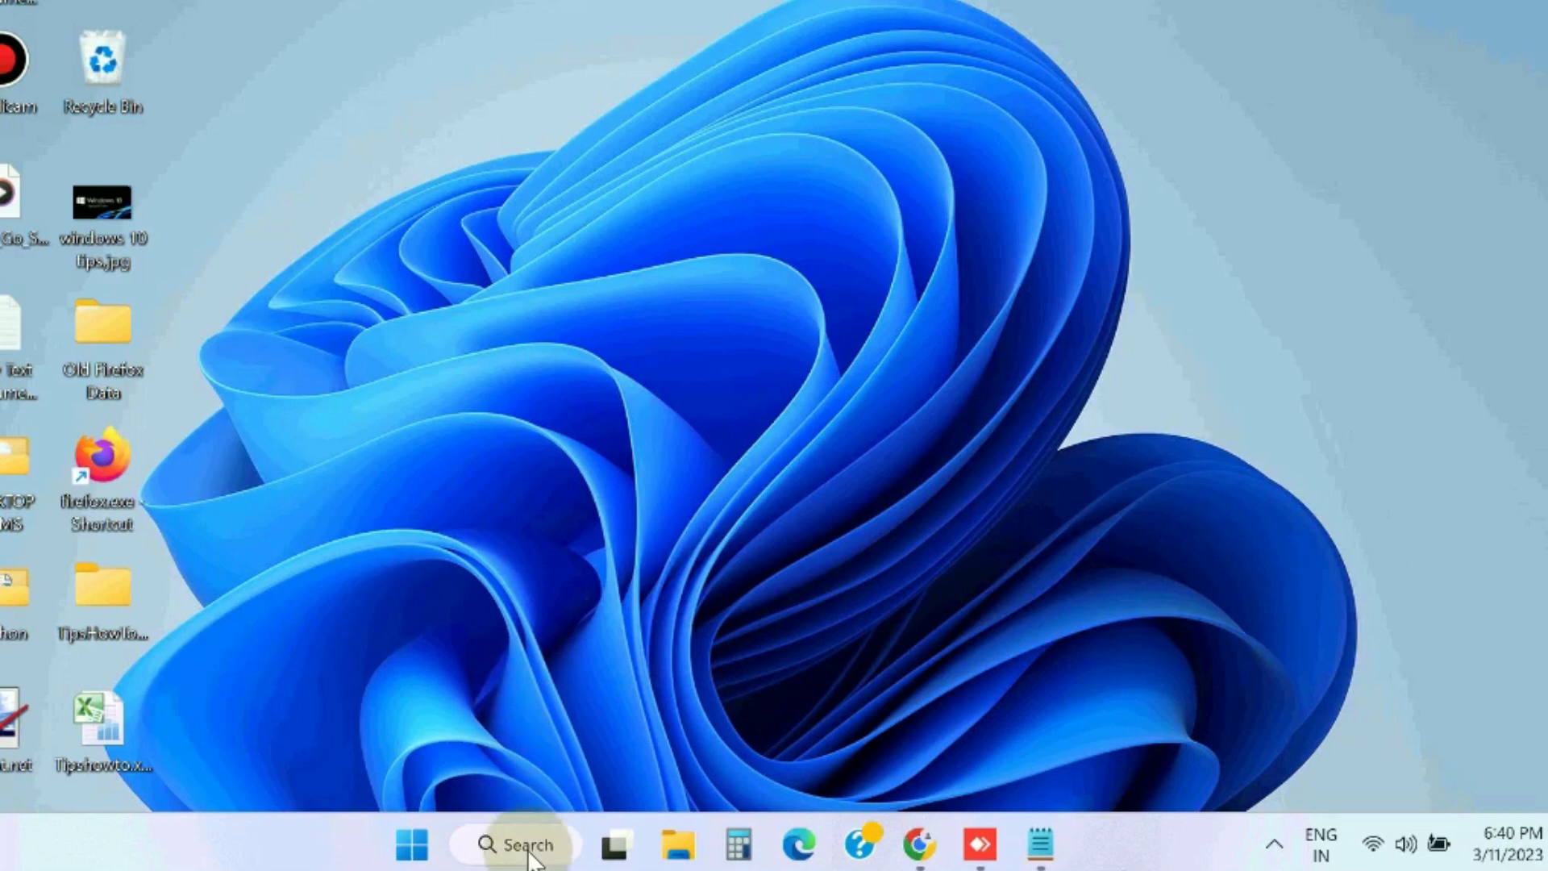
Step: Open an administrator Command Prompt for the net stop, ren and net start commands
{"action": "left_click", "coordinate": [514, 845]}
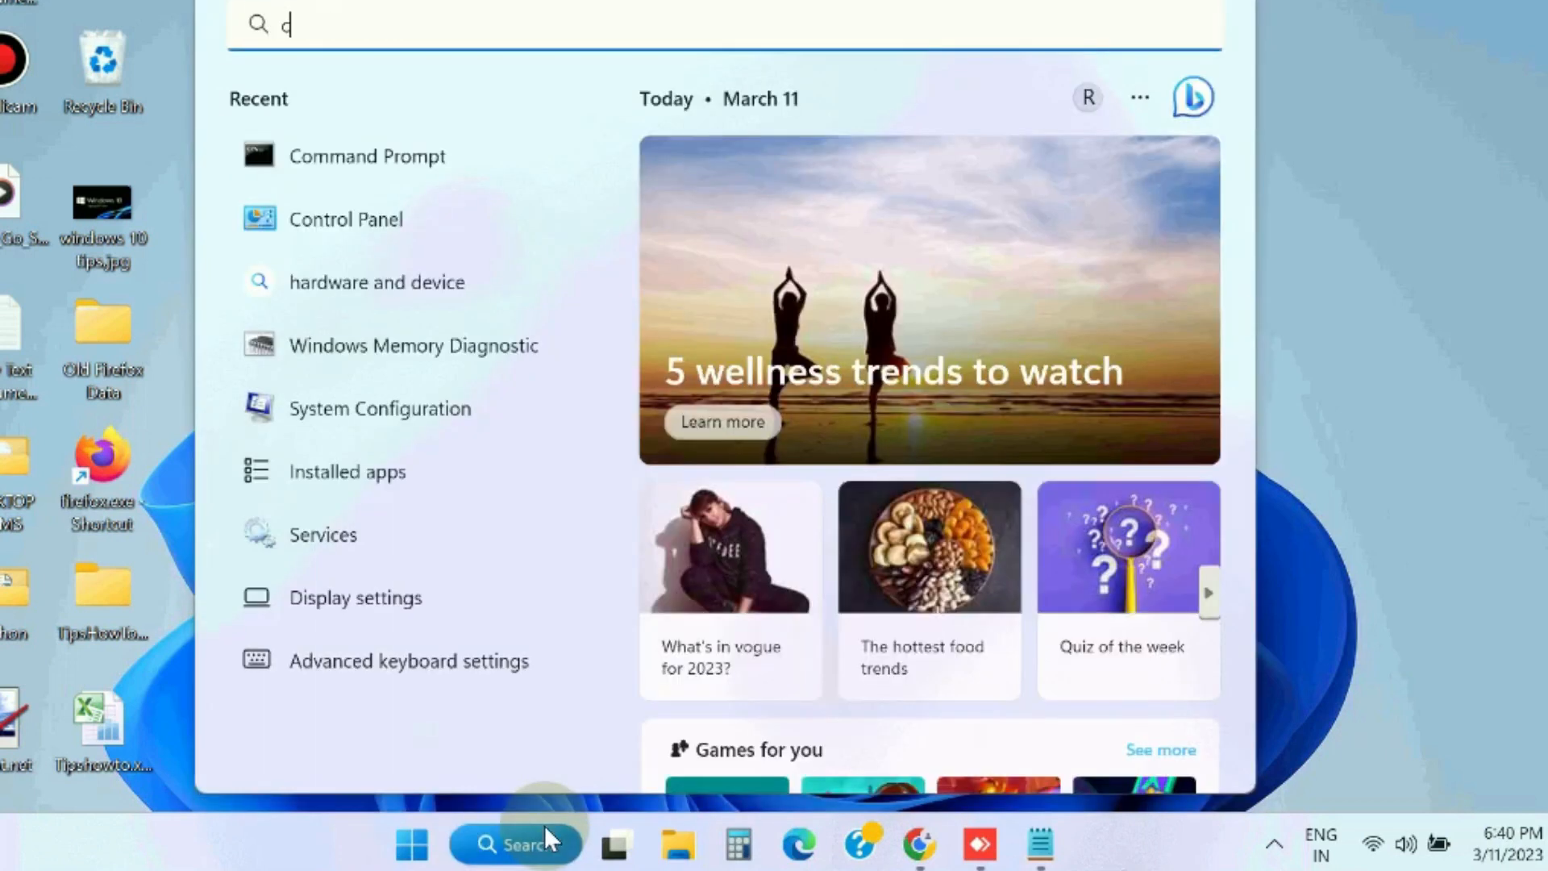
{"action": "type", "text": "md"}
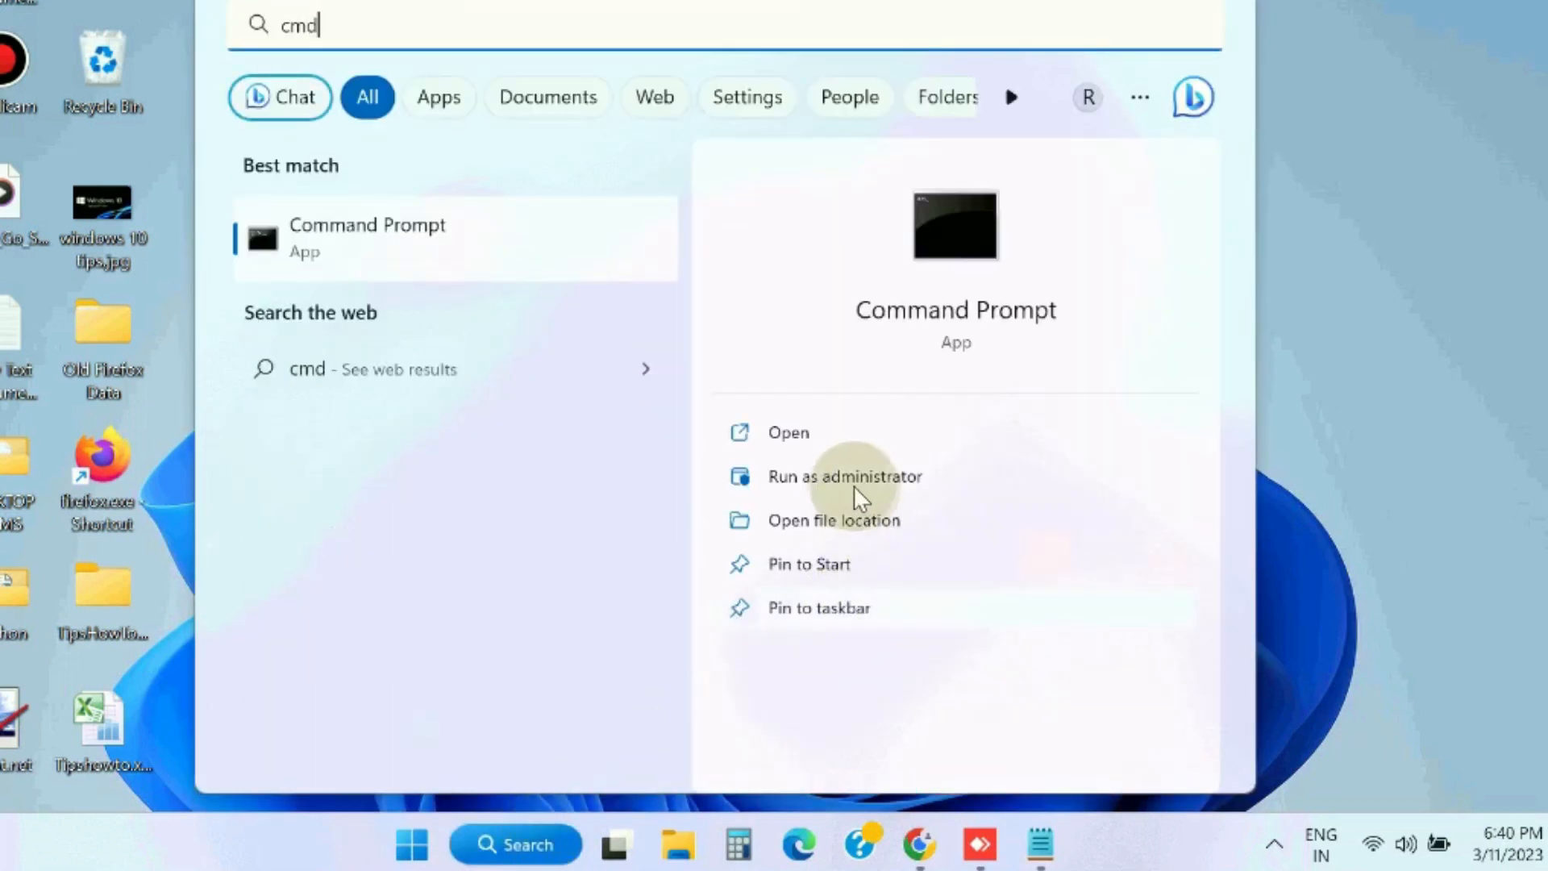
{"action": "left_click", "coordinate": [845, 476]}
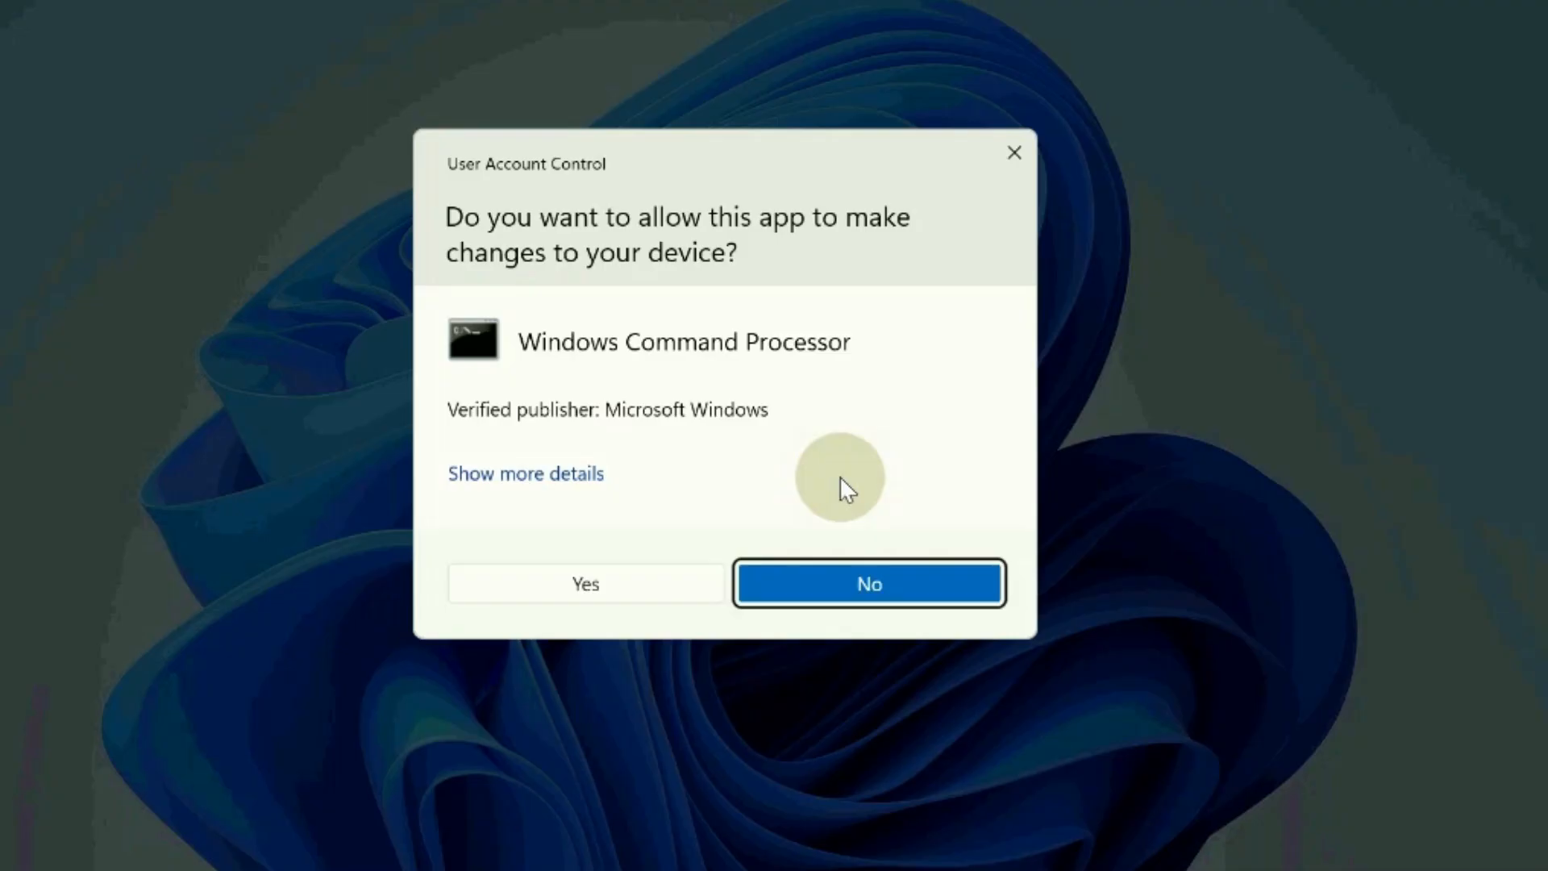
{"action": "left_click", "coordinate": [584, 582]}
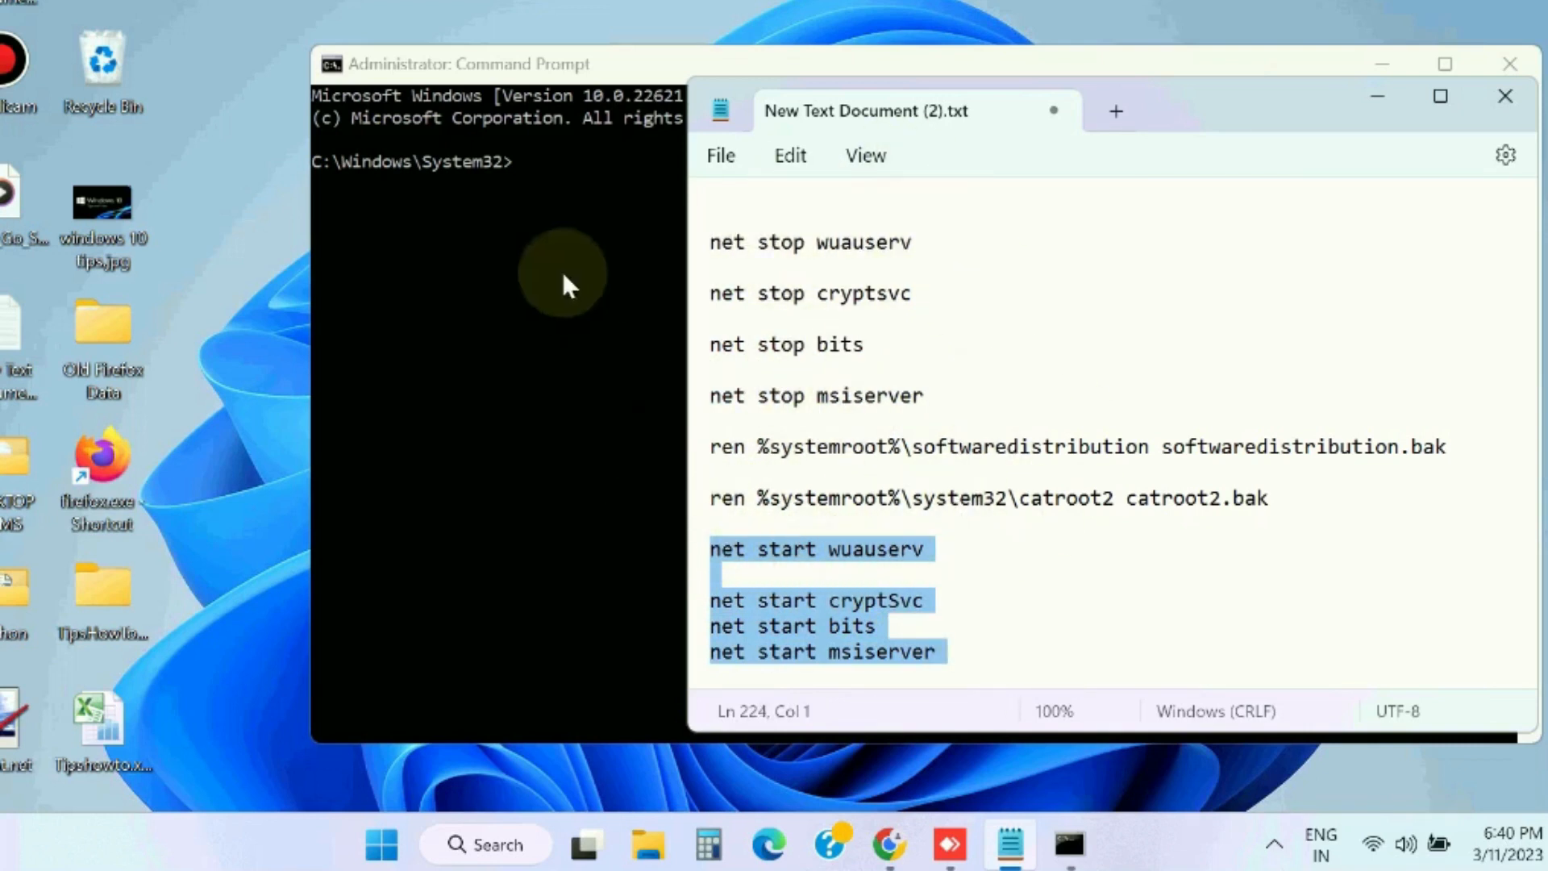
{"action": "mouse_move", "coordinate": [581, 330]}
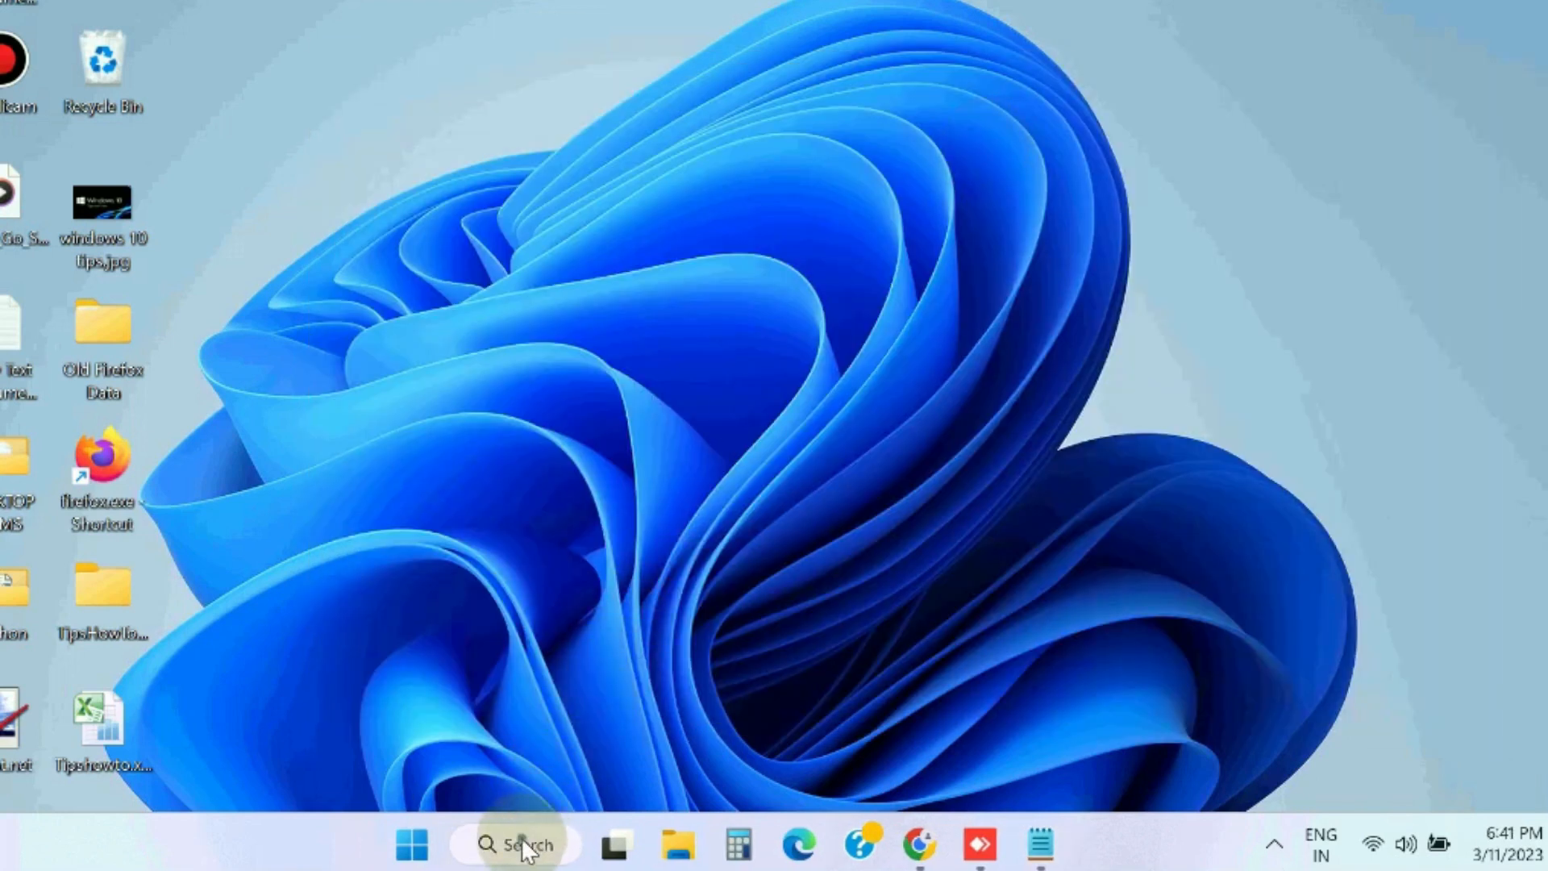
Step: Open msconfig and disable all non-Microsoft services on the Services tab
{"action": "type", "text": "m"}
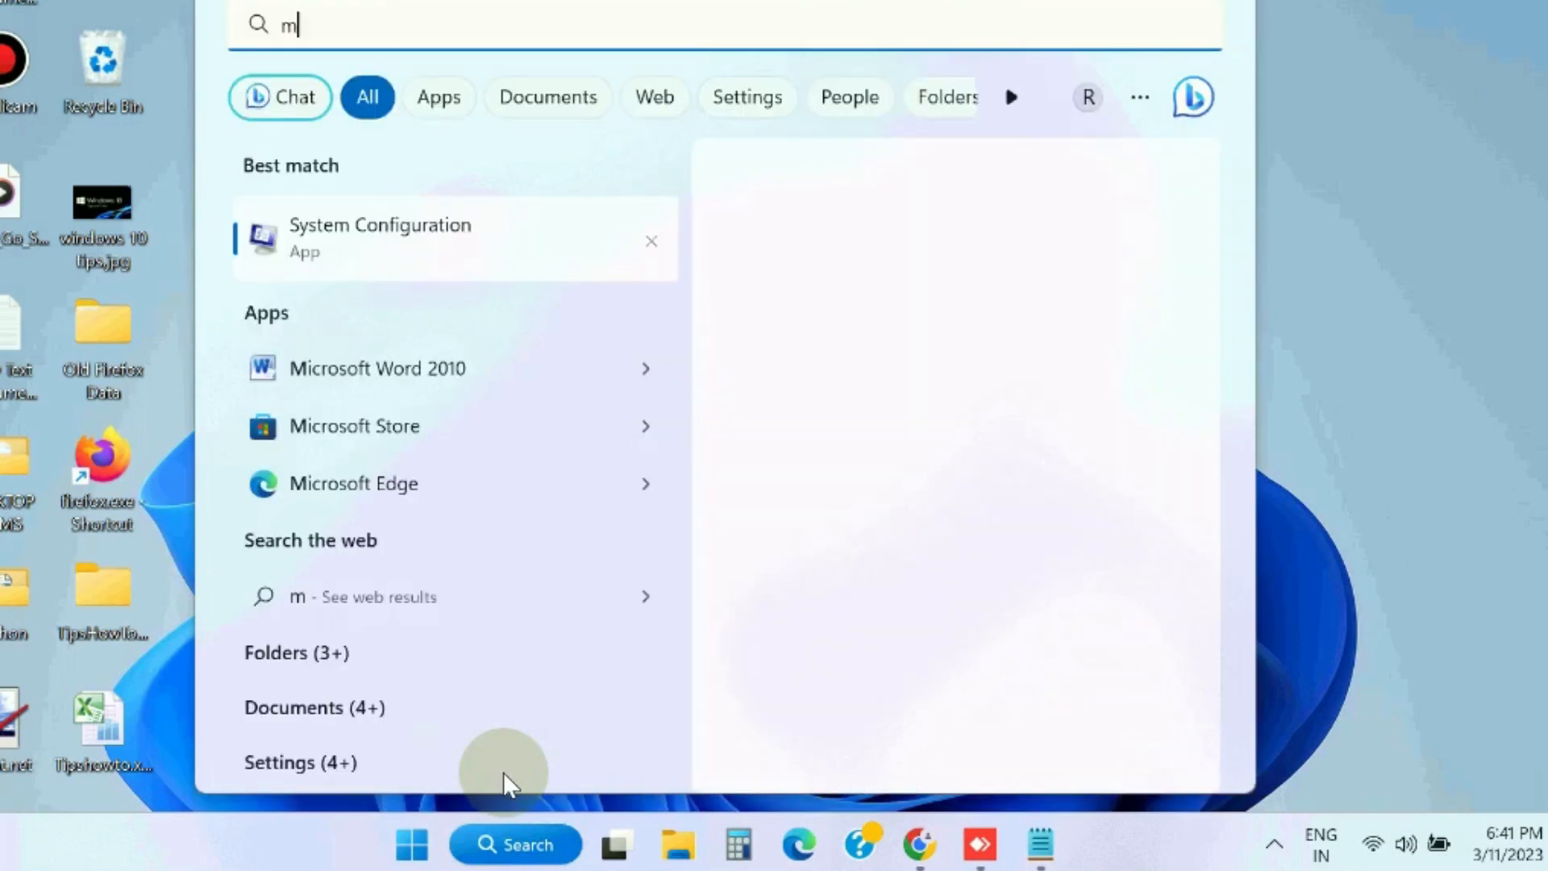
{"action": "type", "text": "sconfig"}
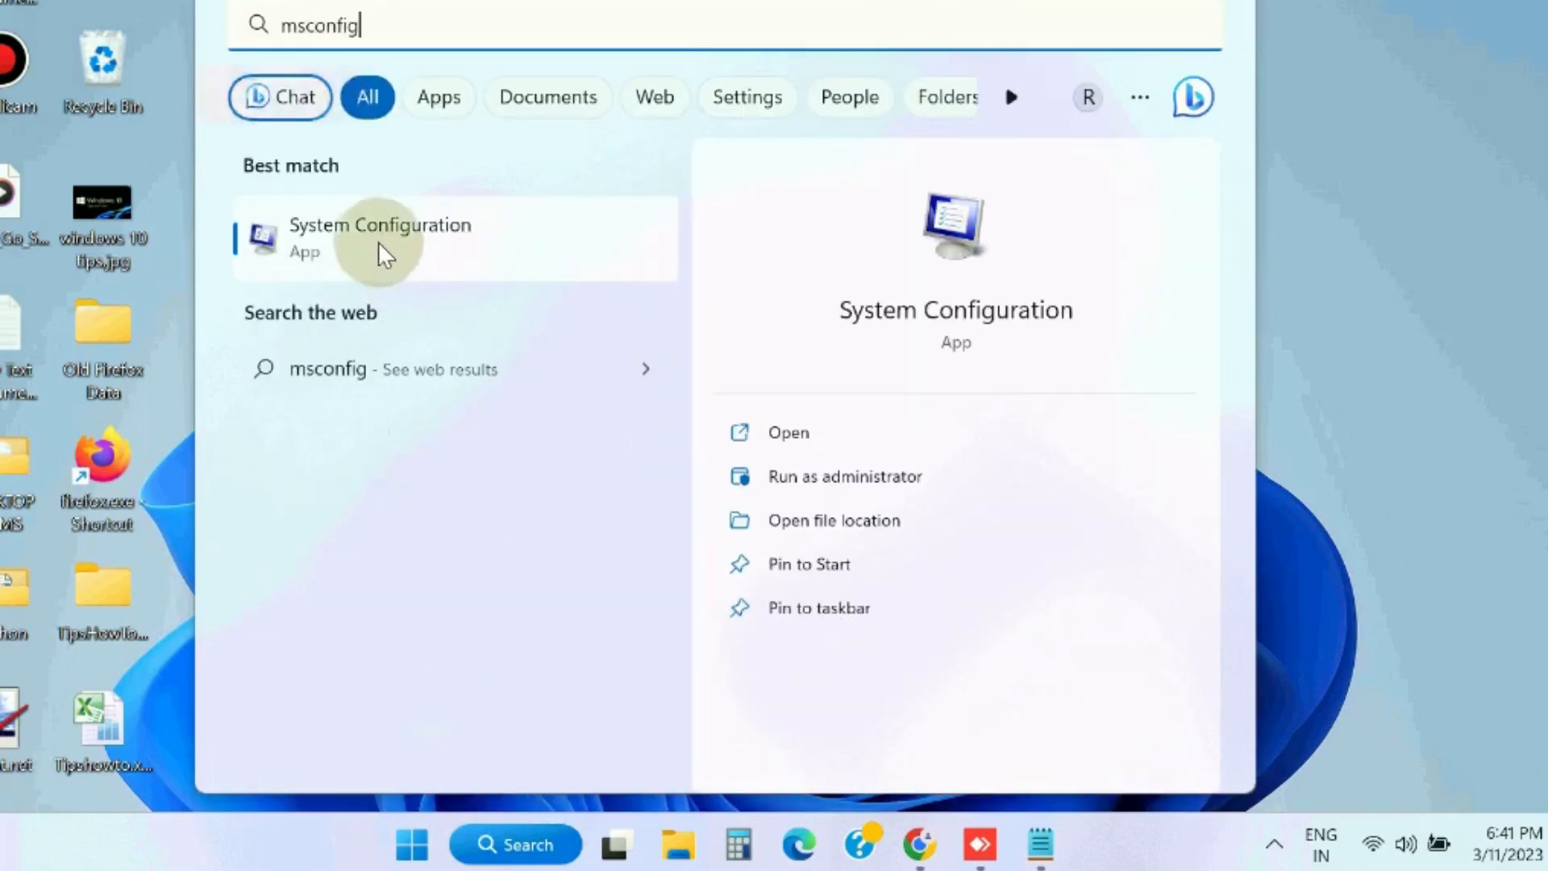
{"action": "left_click", "coordinate": [379, 238]}
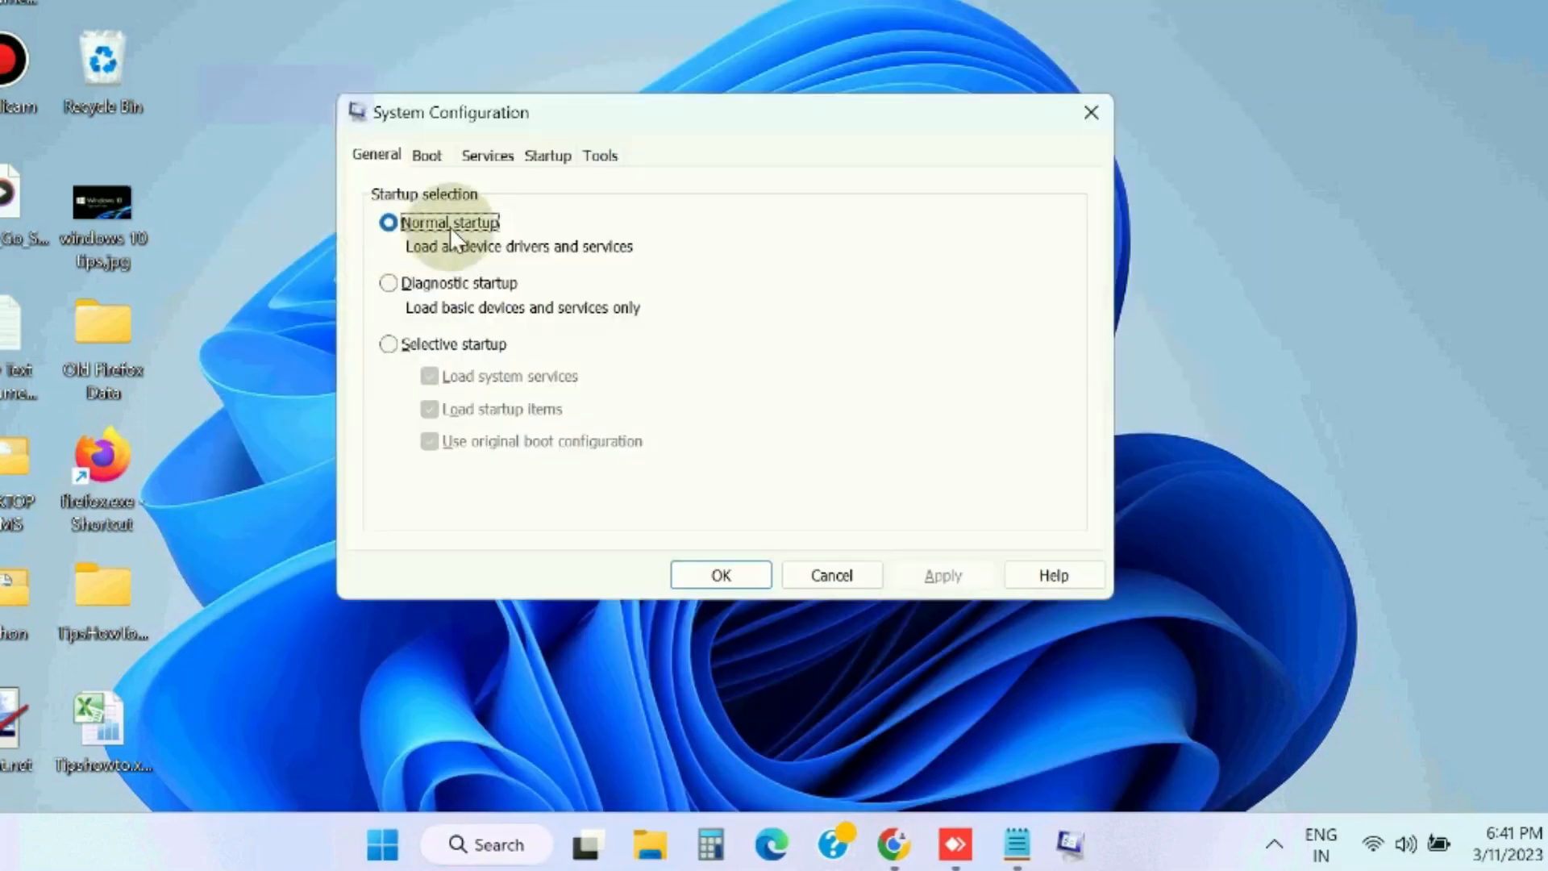
{"action": "left_click", "coordinate": [487, 155]}
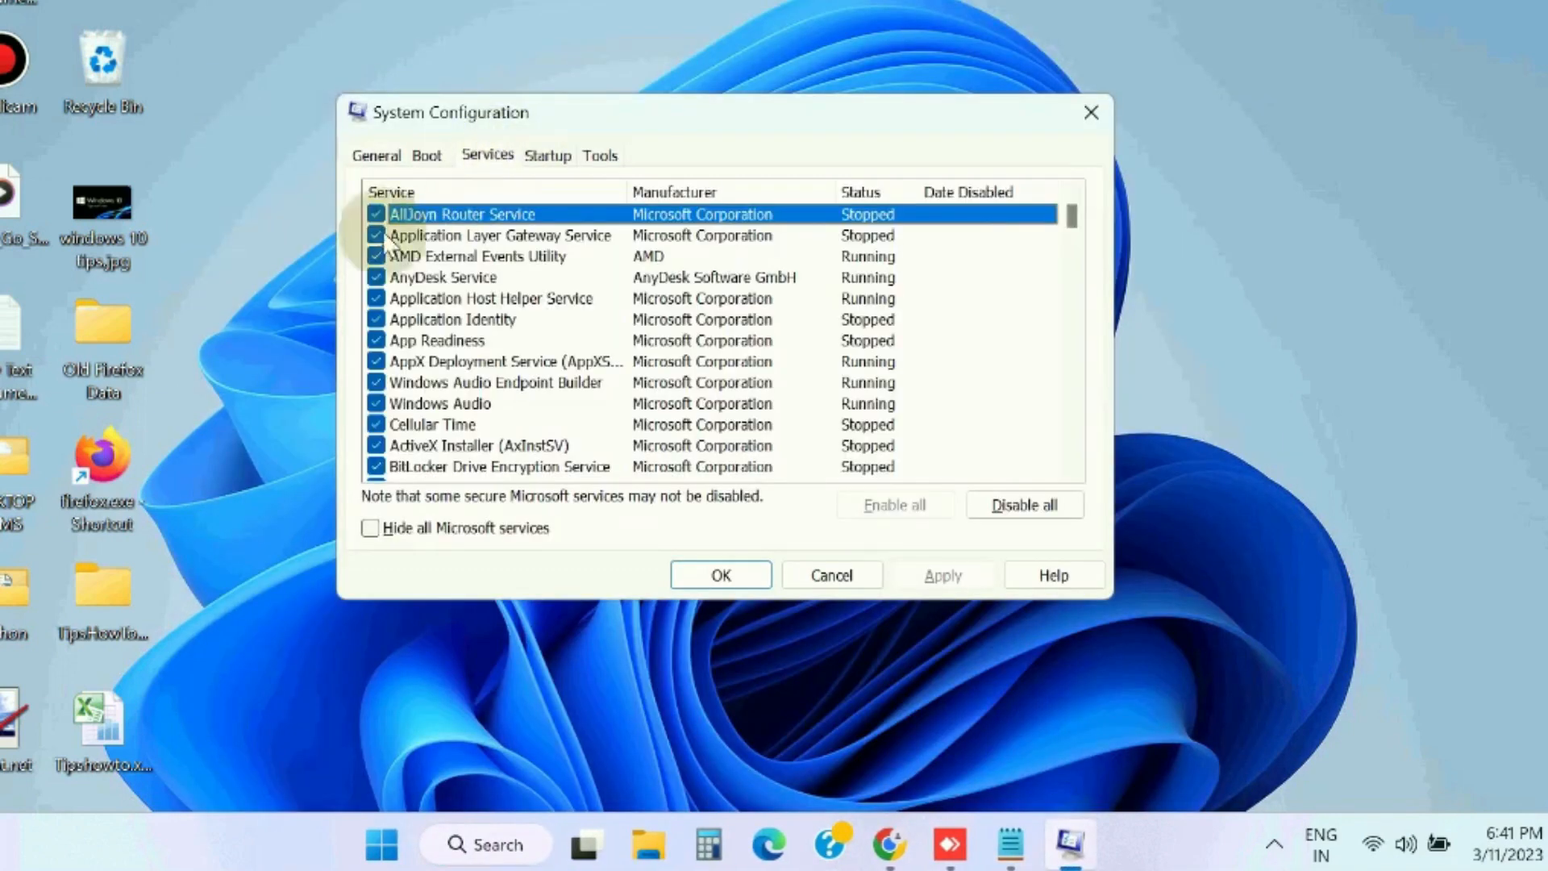
{"action": "left_click", "coordinate": [370, 528]}
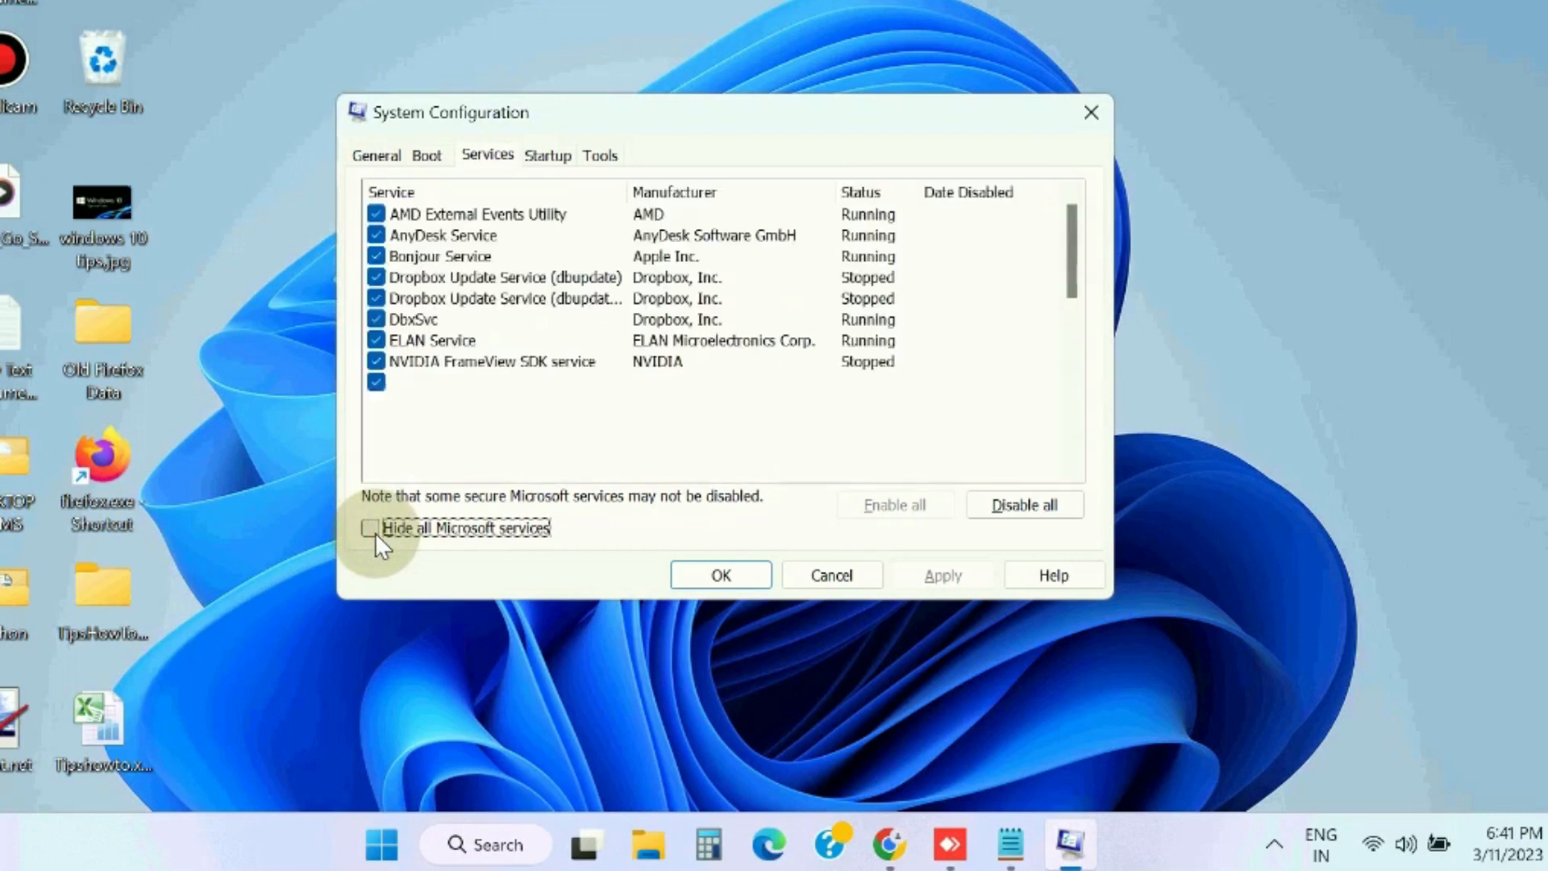
{"action": "left_click", "coordinate": [371, 528]}
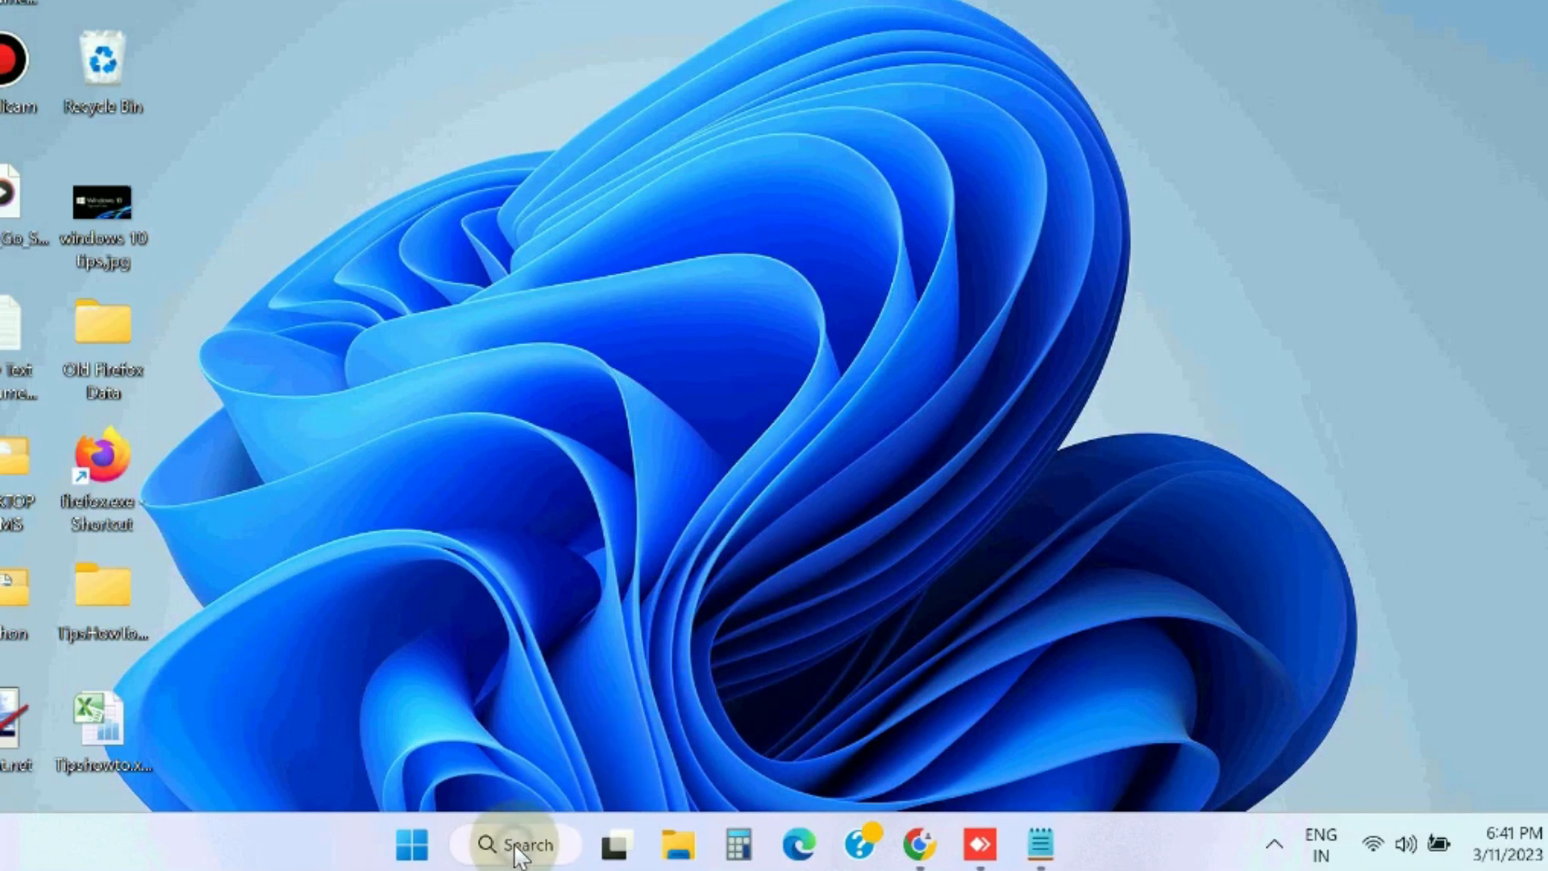
Step: Open rstrui and select the Language Pack Removal restore point, advancing to confirmation
{"action": "type", "text": "rs"}
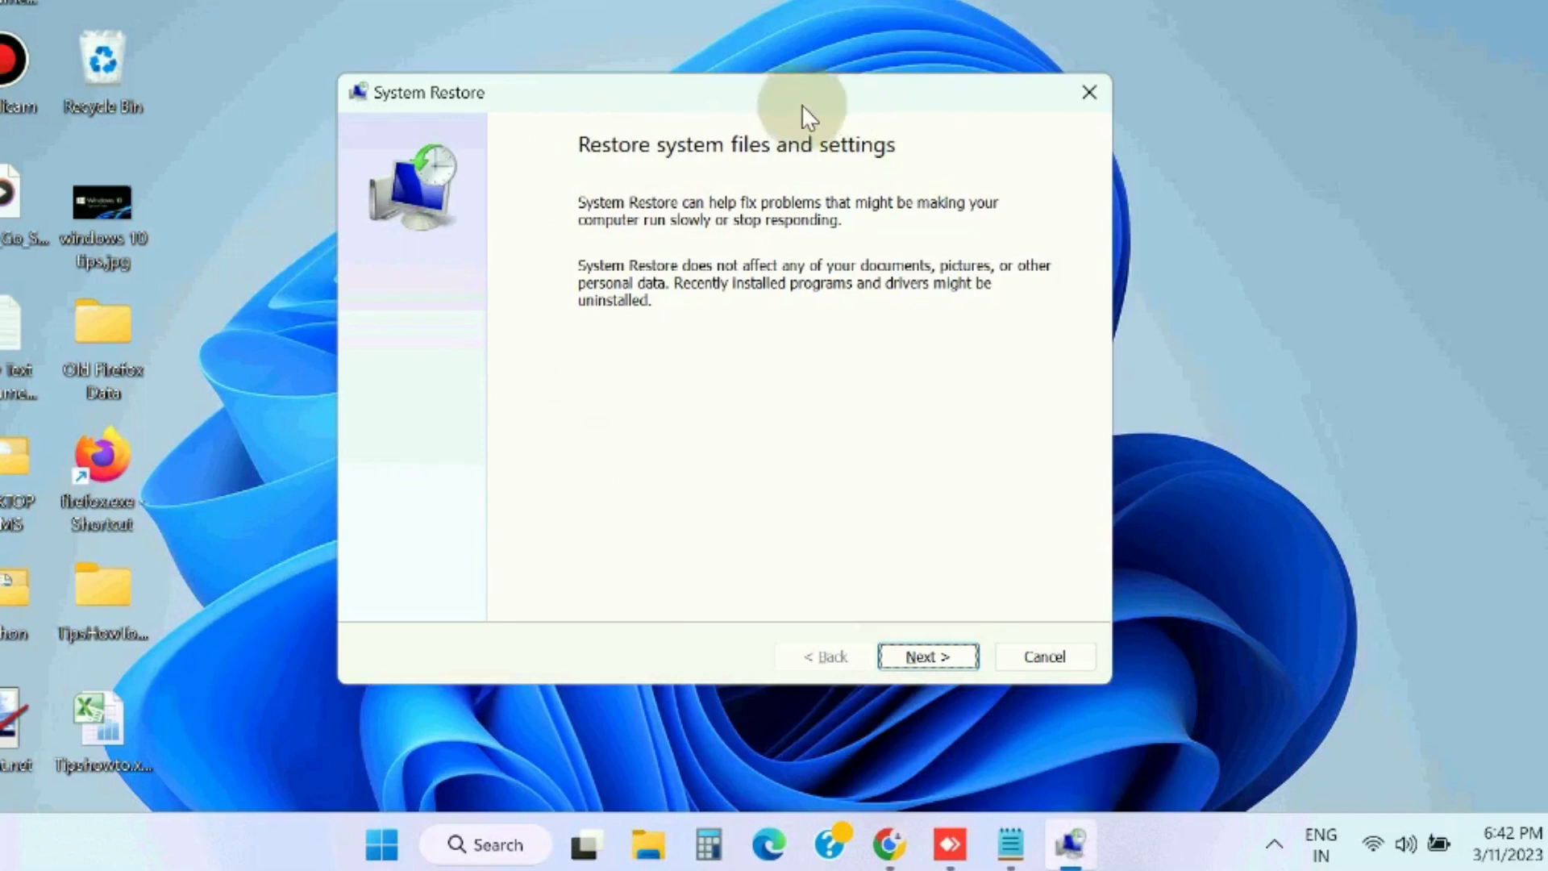
{"action": "mouse_move", "coordinate": [909, 370]}
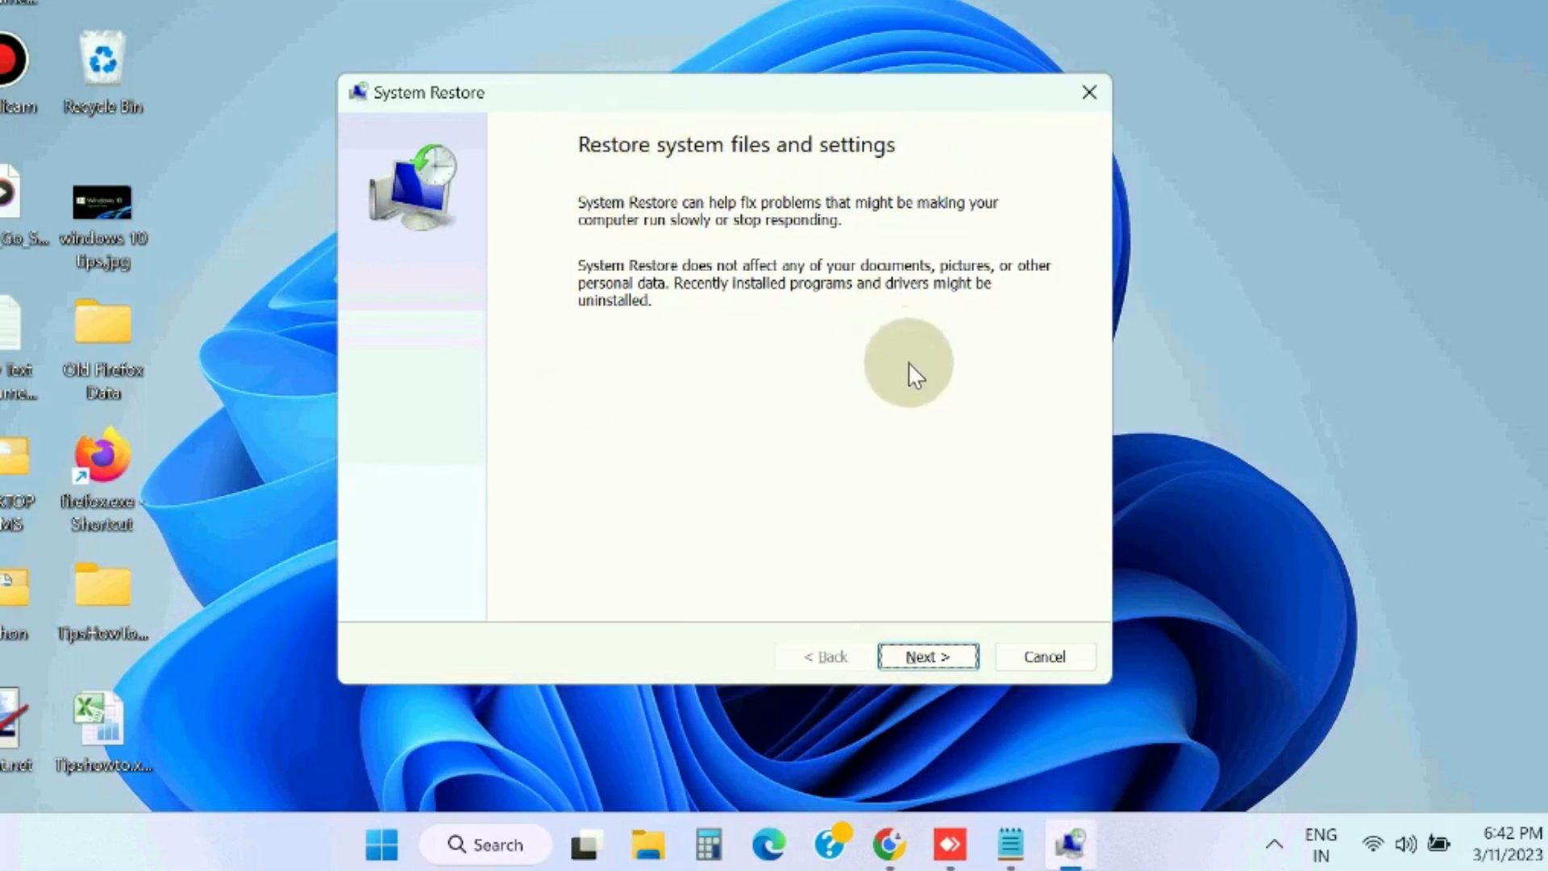
{"action": "left_click", "coordinate": [926, 656]}
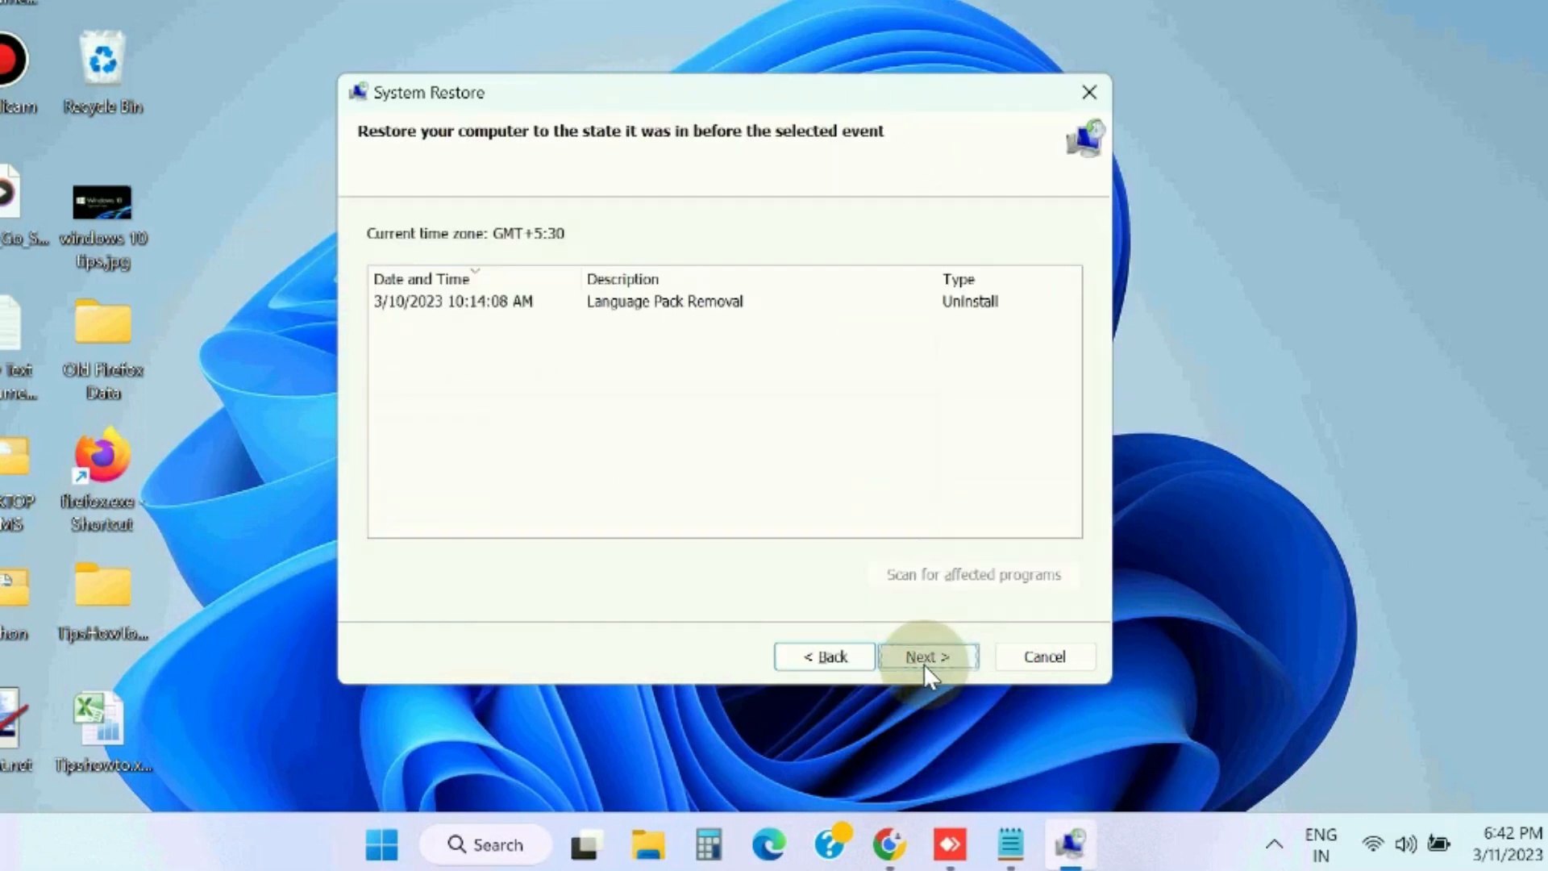
{"action": "left_click", "coordinate": [927, 657]}
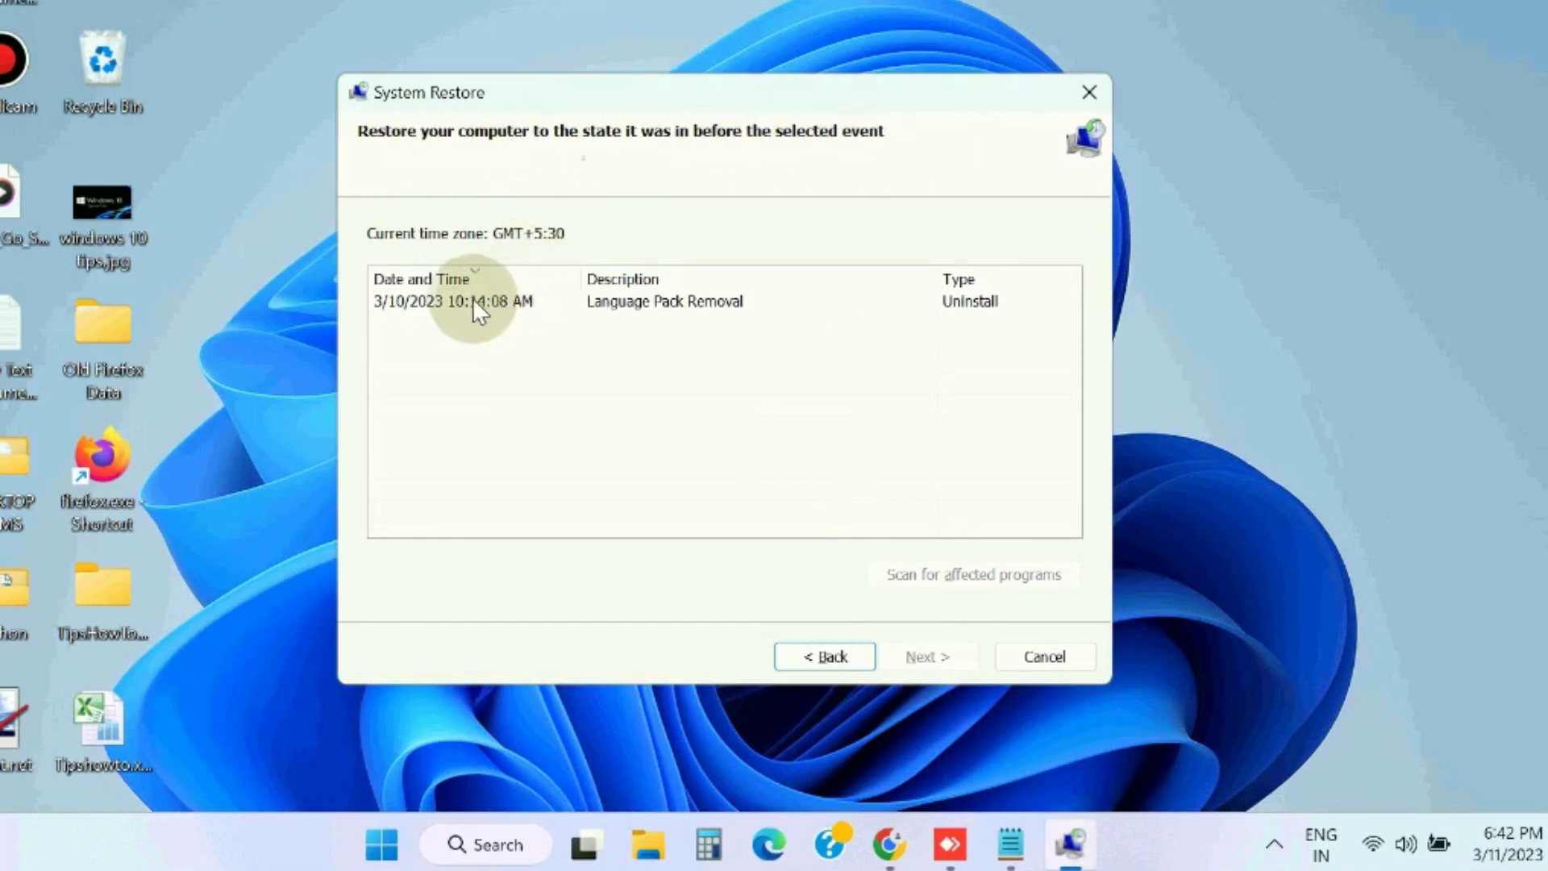
{"action": "left_click", "coordinate": [474, 300]}
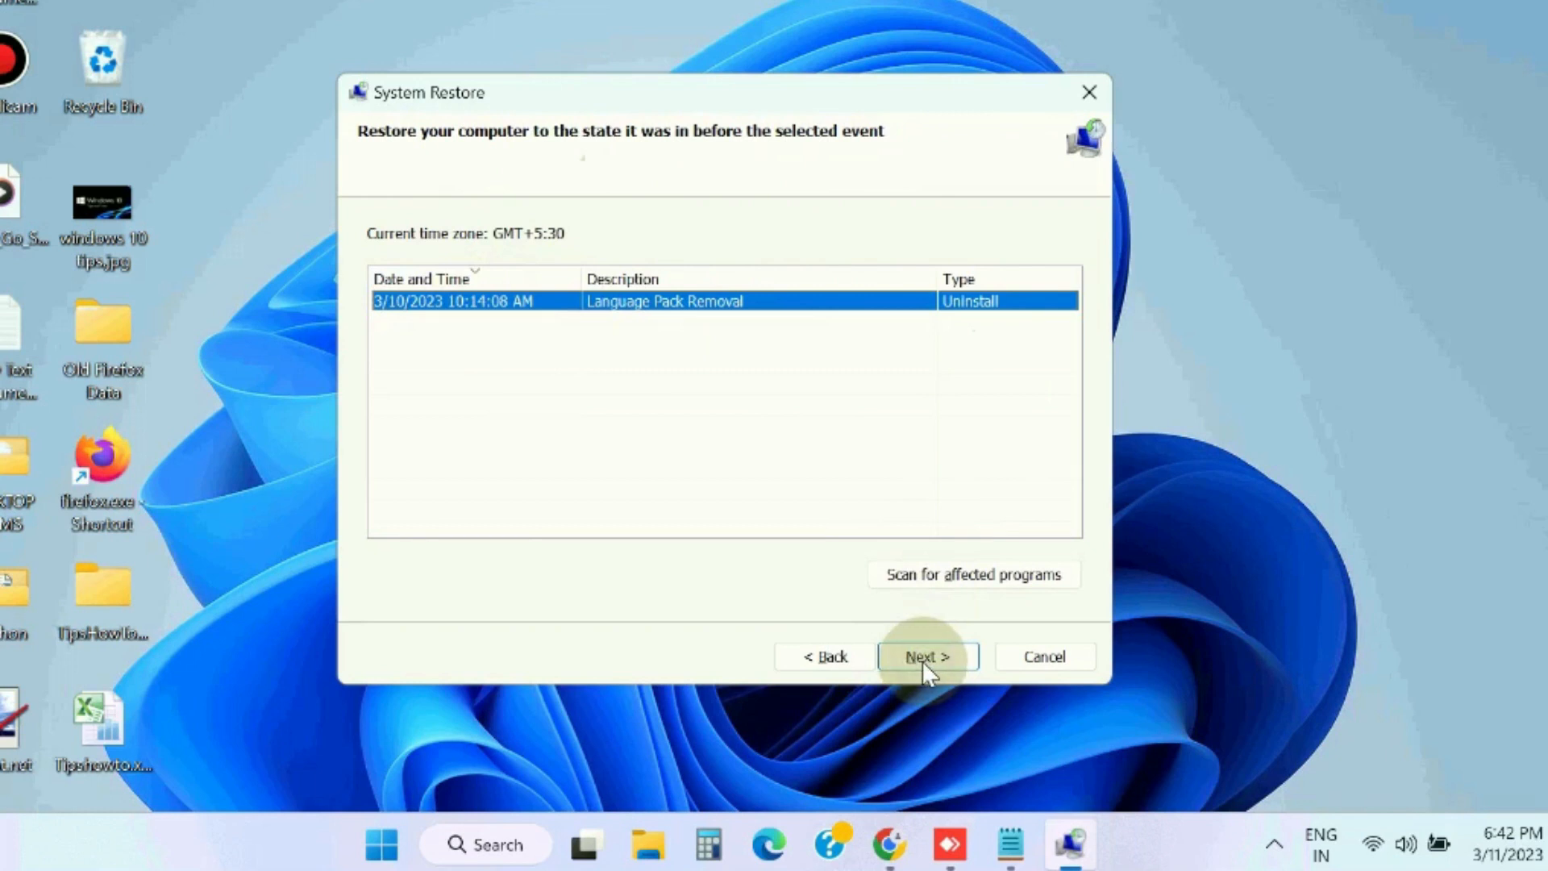
{"action": "left_click", "coordinate": [926, 656]}
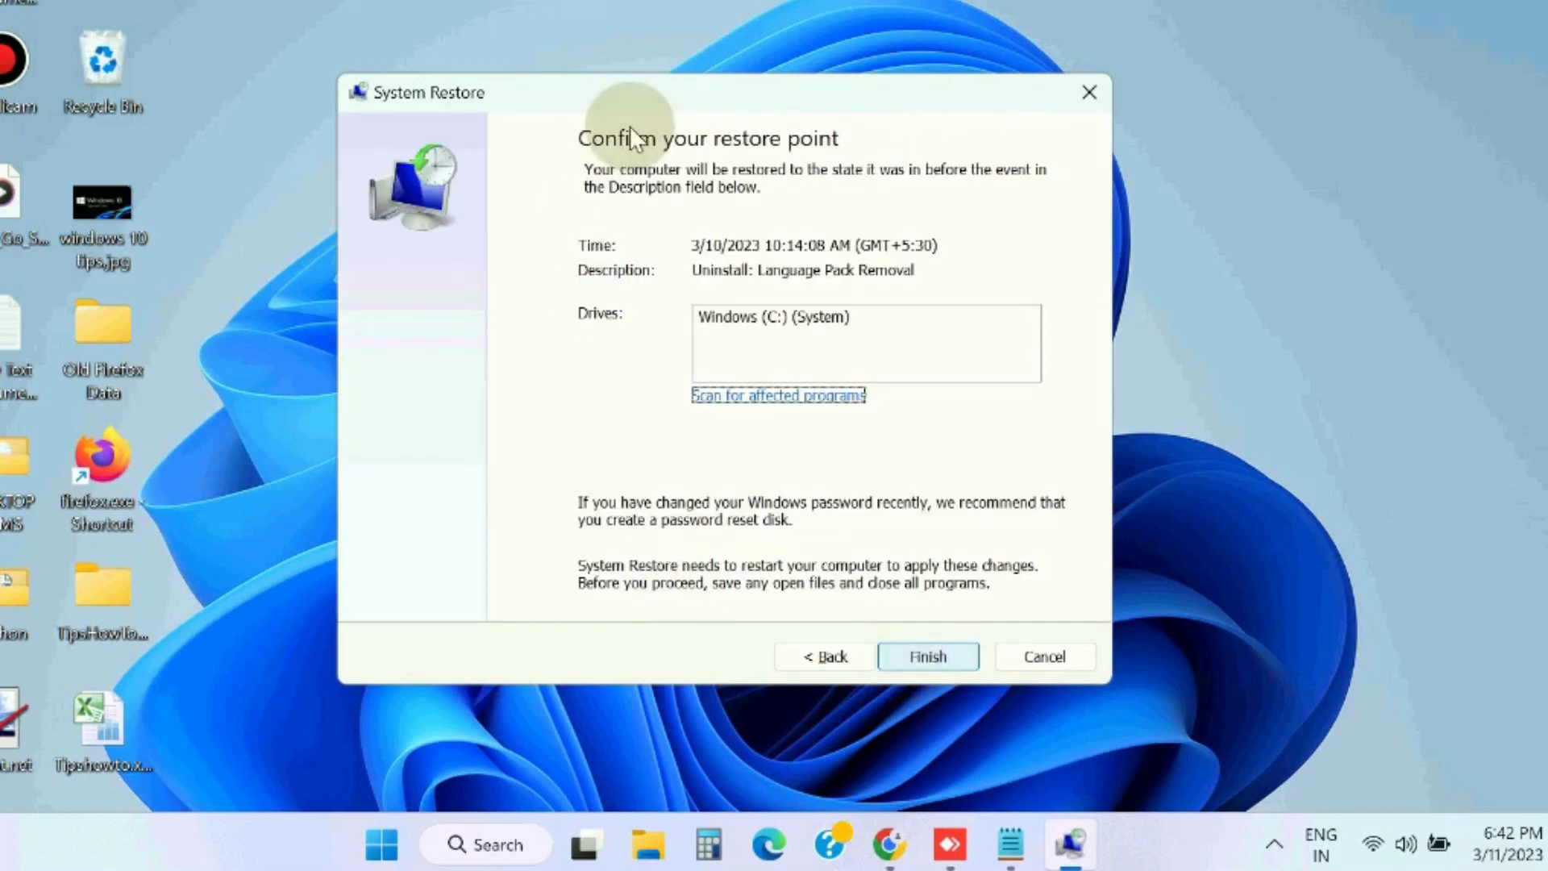